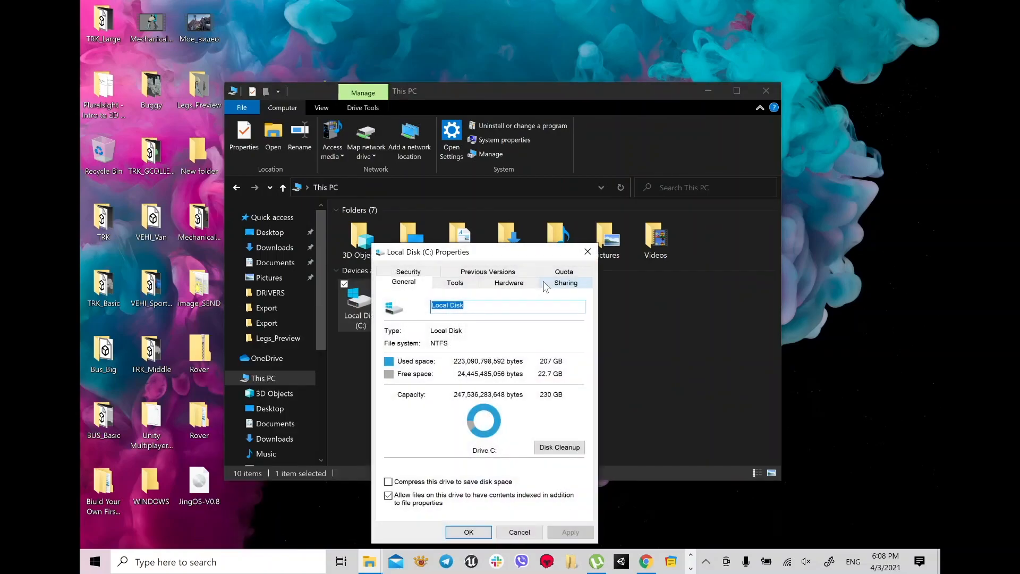
# Open Computer Management to Disk Management, showing Disk 0 volumes and removable Disk 1
pyautogui.click(519, 532)
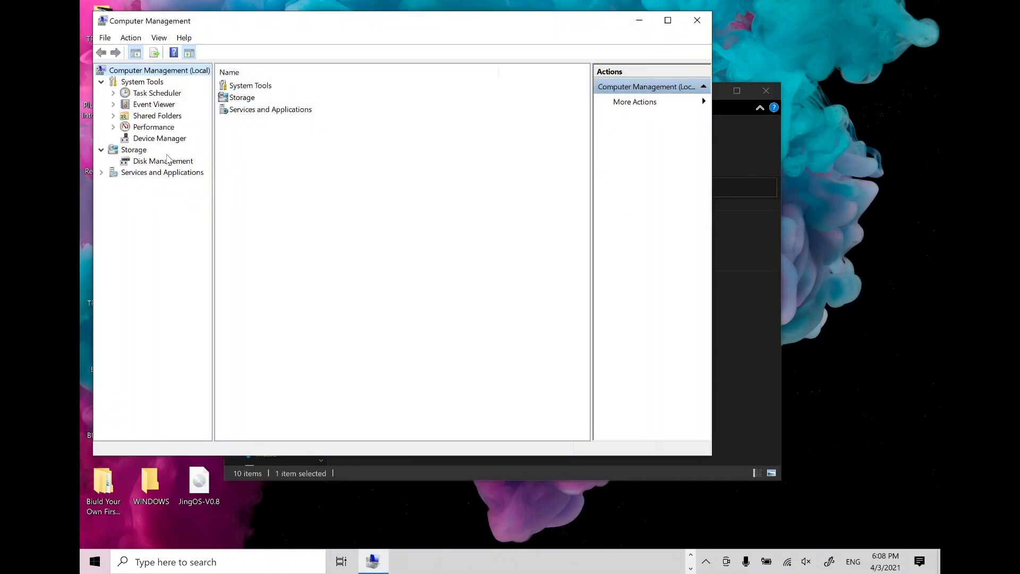
pyautogui.click(159, 138)
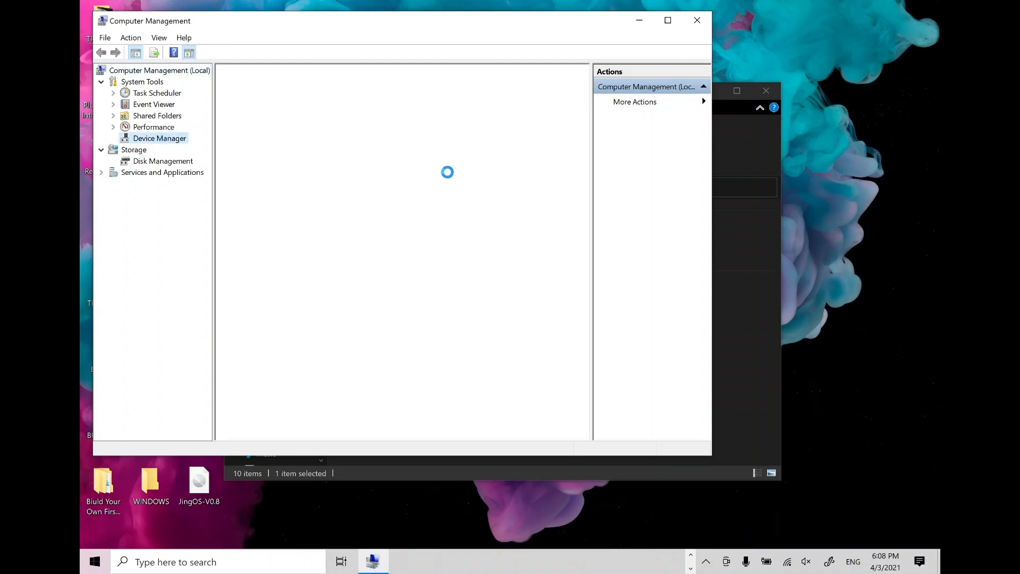
pyautogui.click(158, 138)
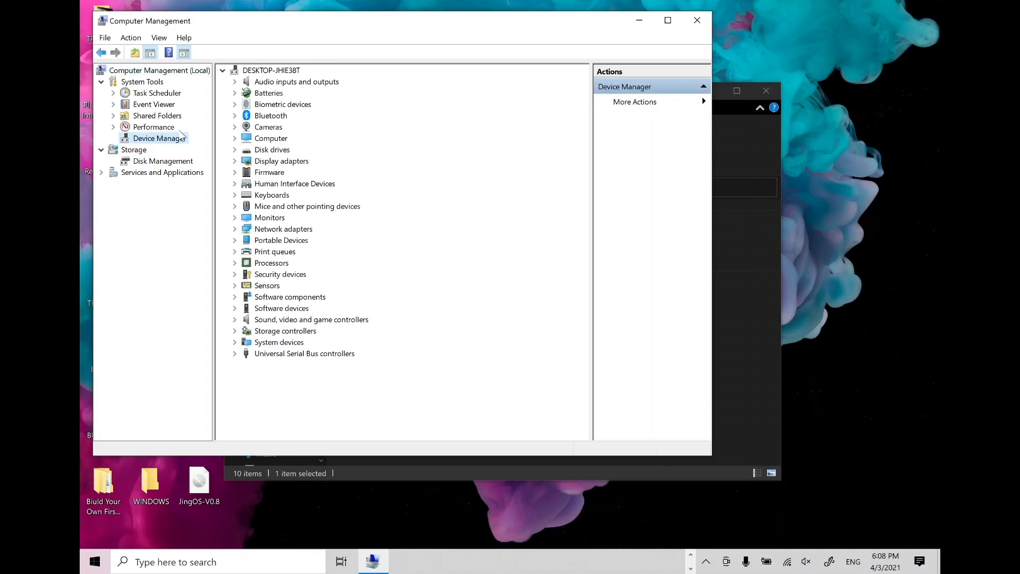
pyautogui.click(162, 161)
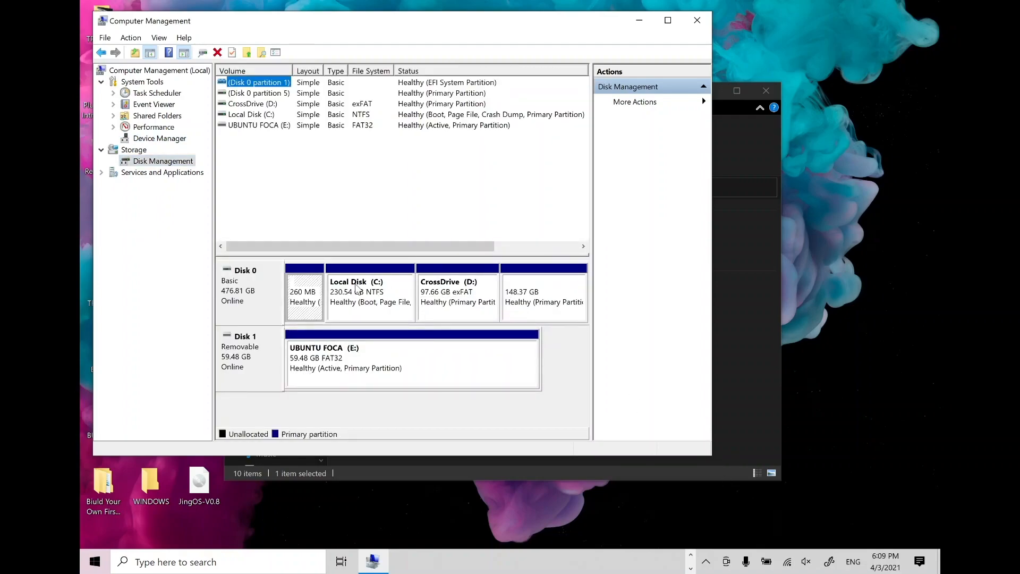
# Choose Shrink Volume on the Local Disk (C:) partition
pyautogui.rightClick(369, 291)
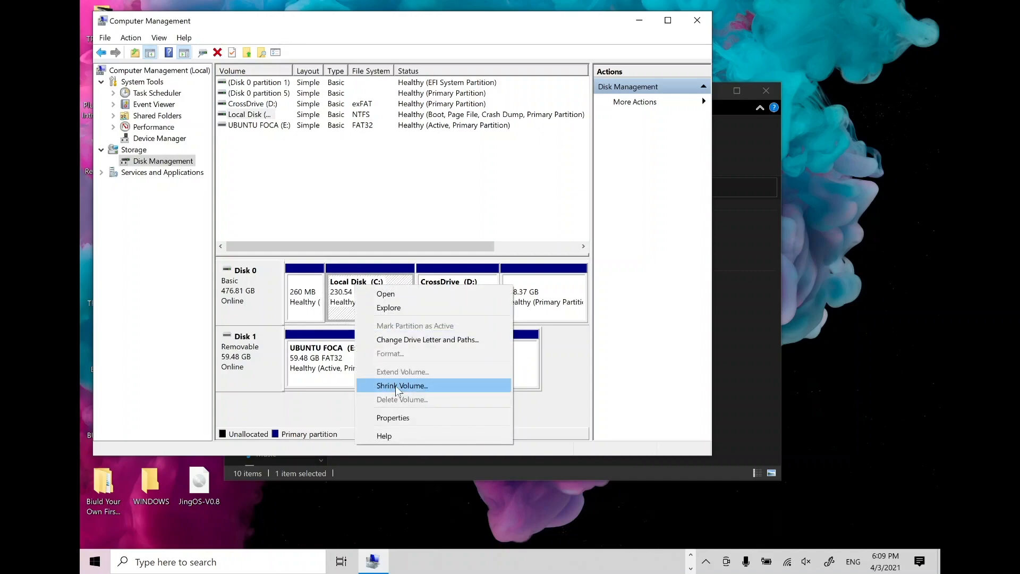
pyautogui.click(402, 385)
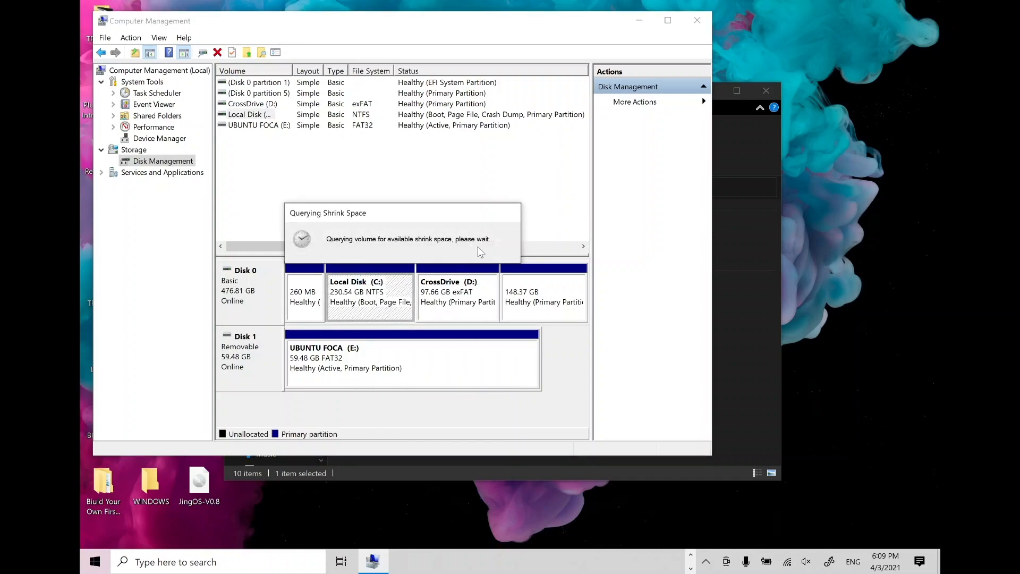
pyautogui.moveTo(490, 256)
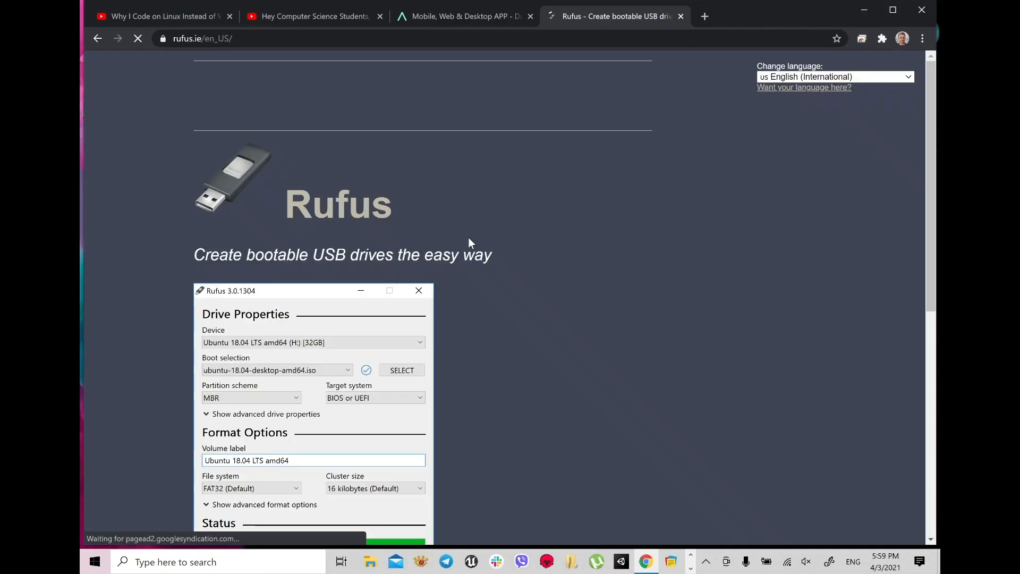
# Download Rufus 3.13 from rufus.ie and run a Google search for 'jingos'
pyautogui.scroll(-3)
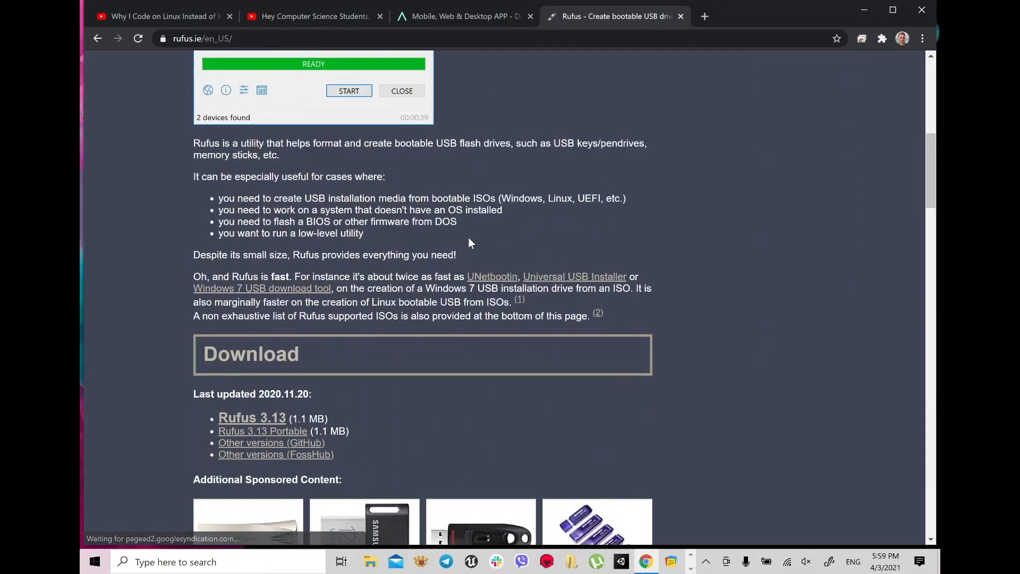
pyautogui.scroll(-3)
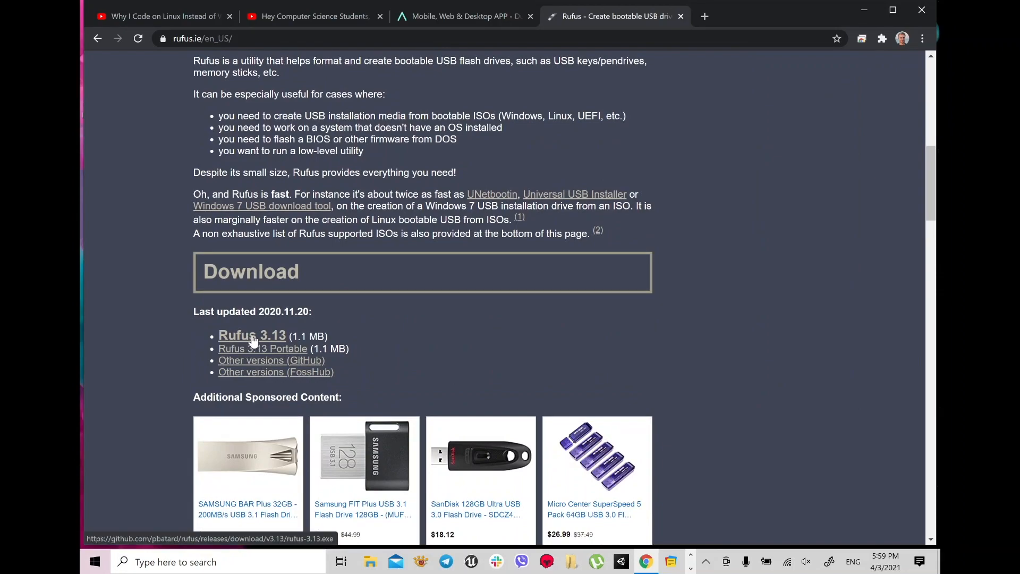
pyautogui.click(253, 335)
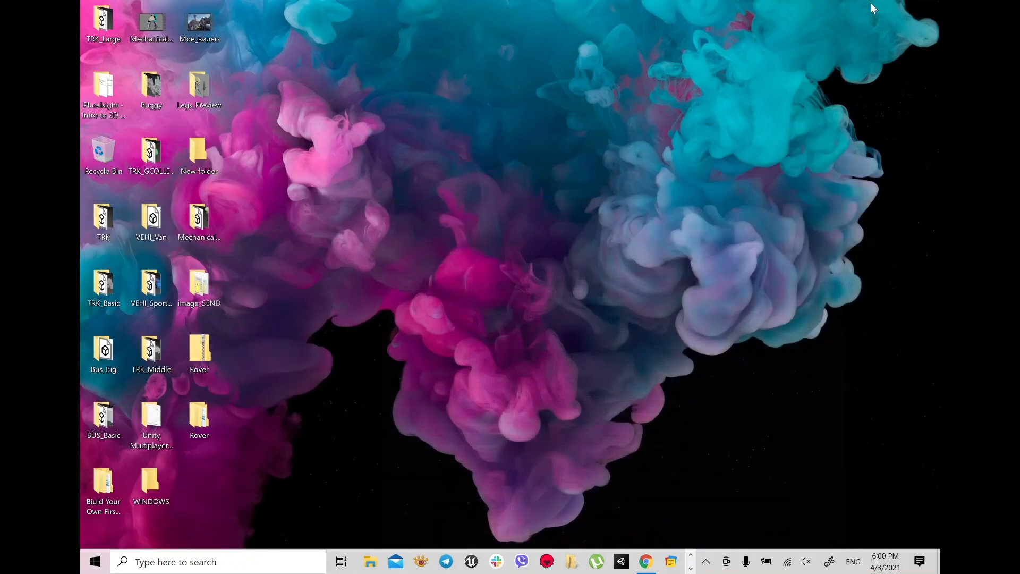
pyautogui.moveTo(475, 302)
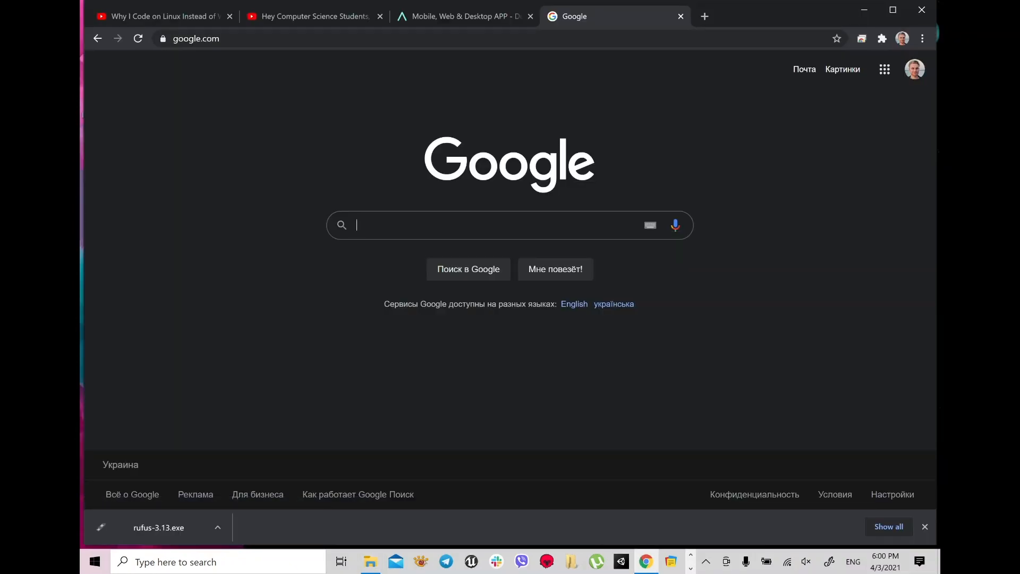
pyautogui.write('jingos')
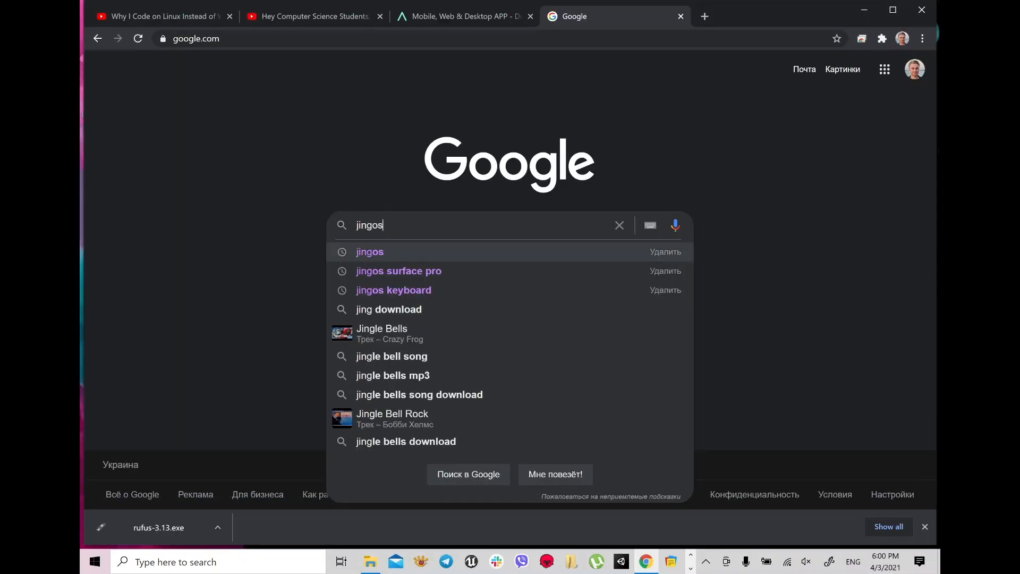
pyautogui.click(370, 252)
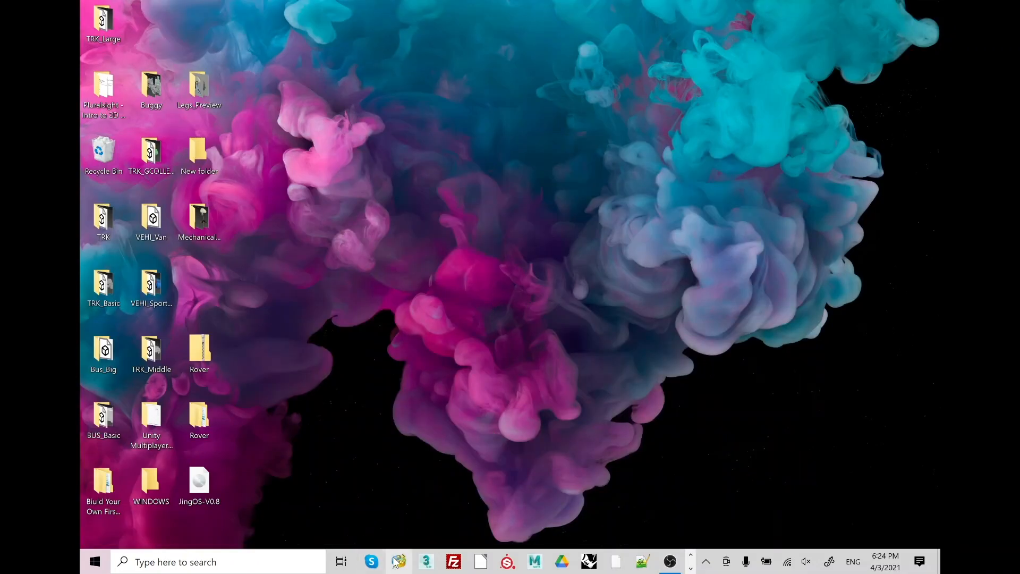
# Launch MiniTool Partition Wizard, unhide the SYSTEM partition as drive Z, and apply
pyautogui.rightClick(399, 560)
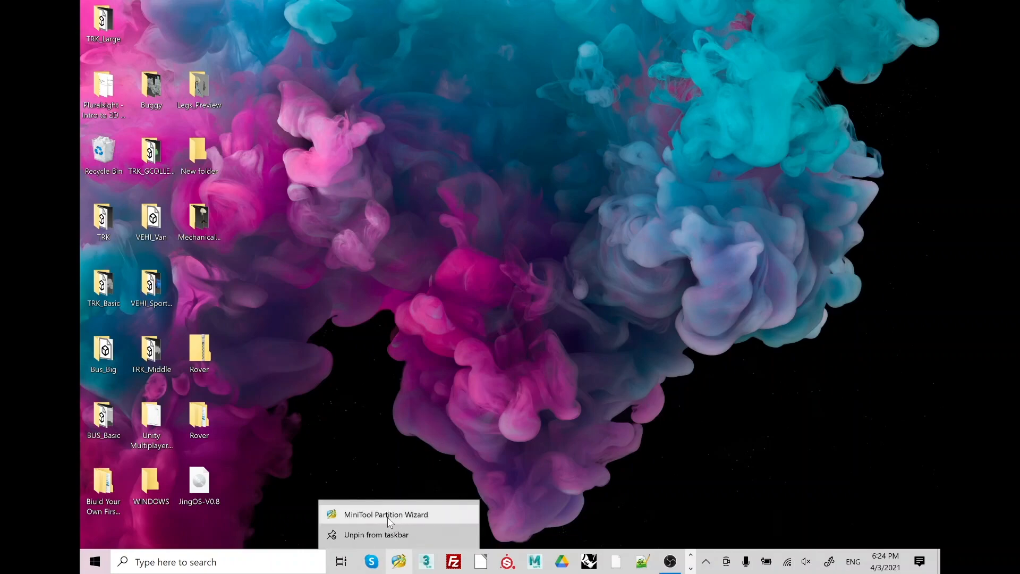
pyautogui.click(499, 270)
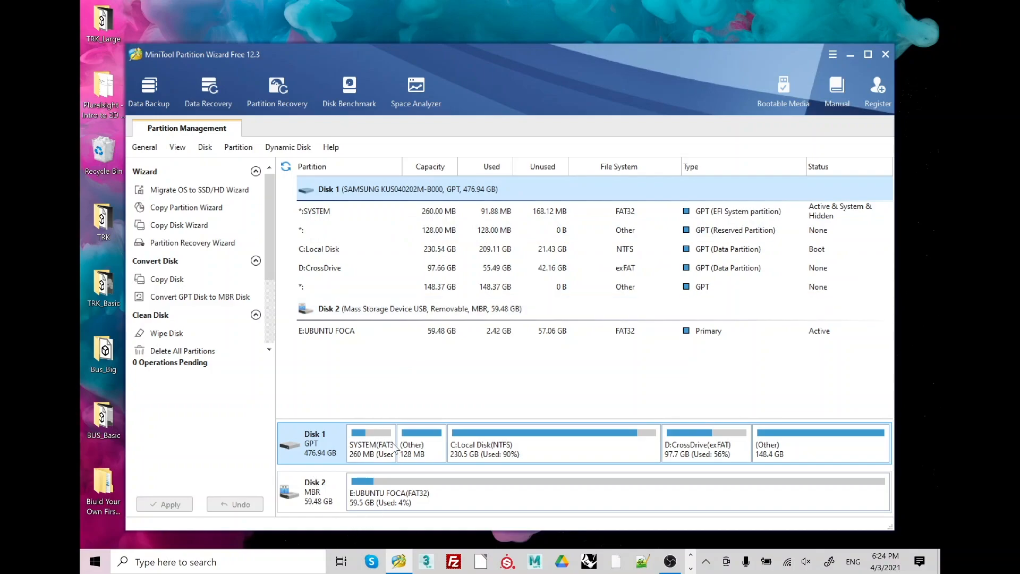
pyautogui.rightClick(315, 211)
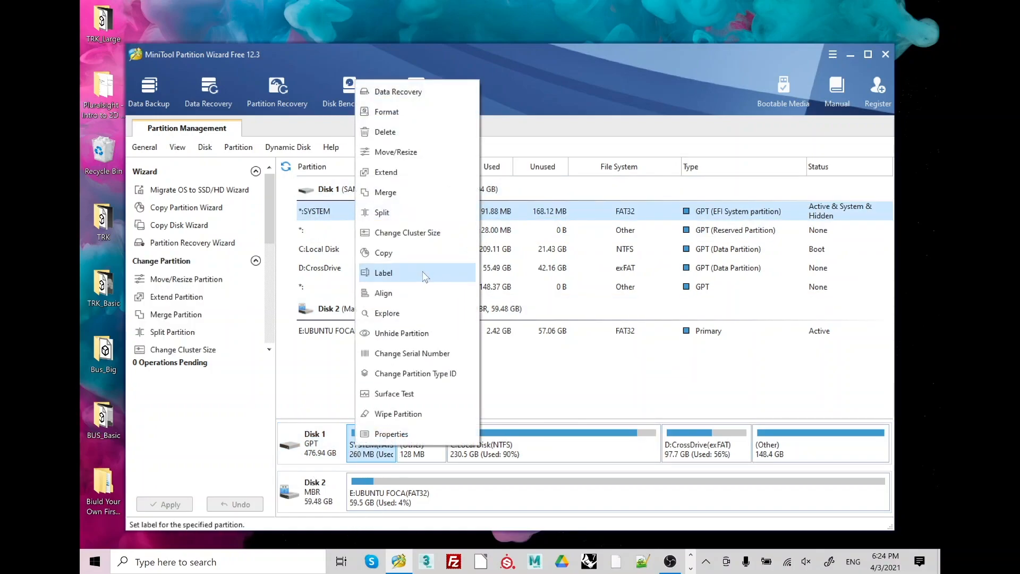
pyautogui.click(401, 333)
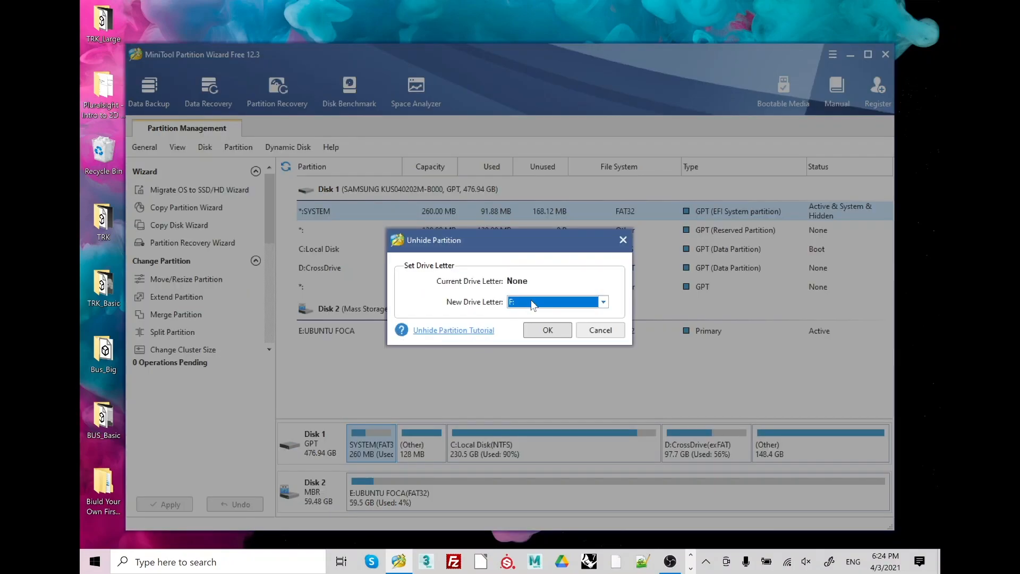
pyautogui.click(603, 302)
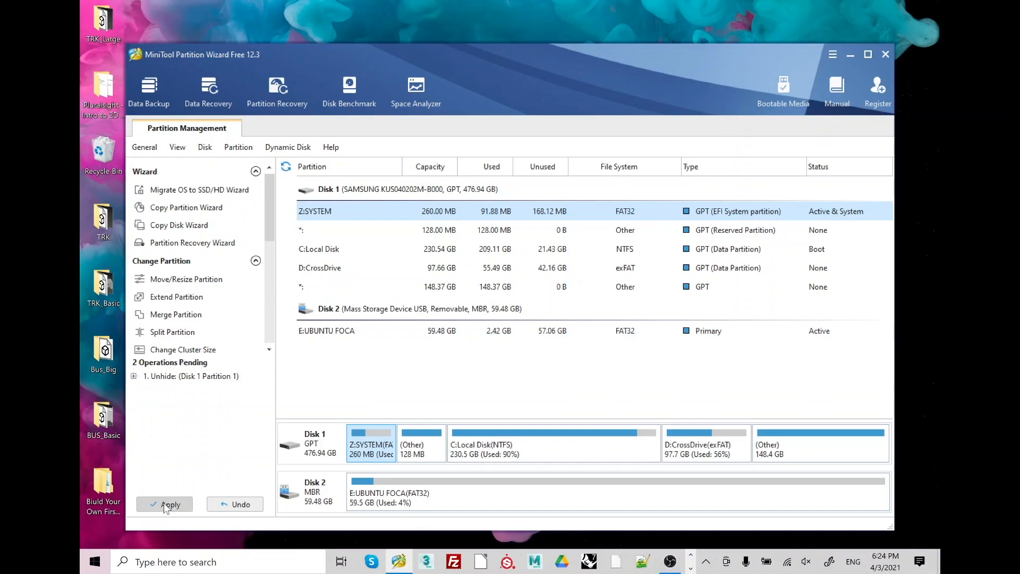
pyautogui.click(164, 504)
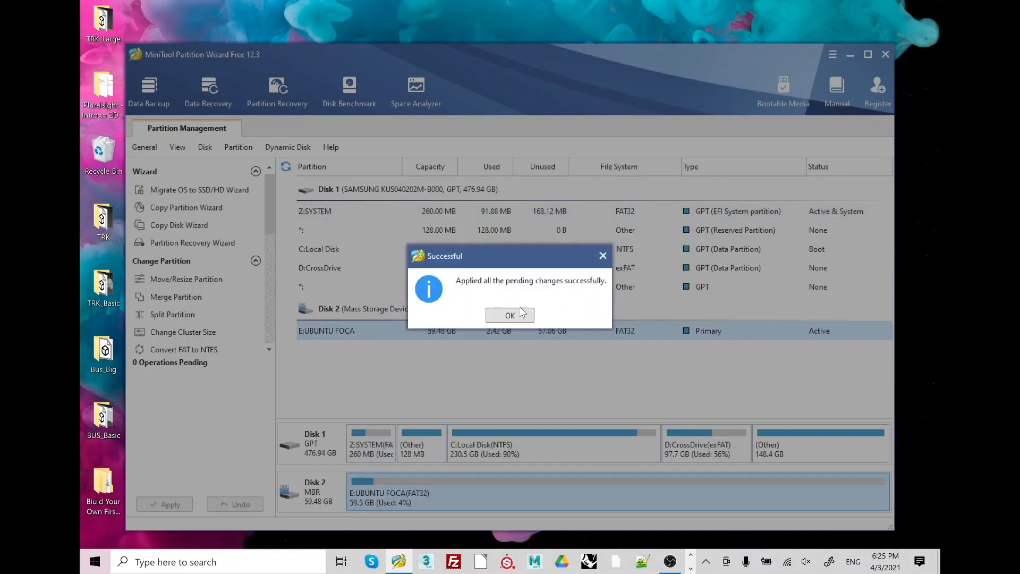
pyautogui.click(509, 315)
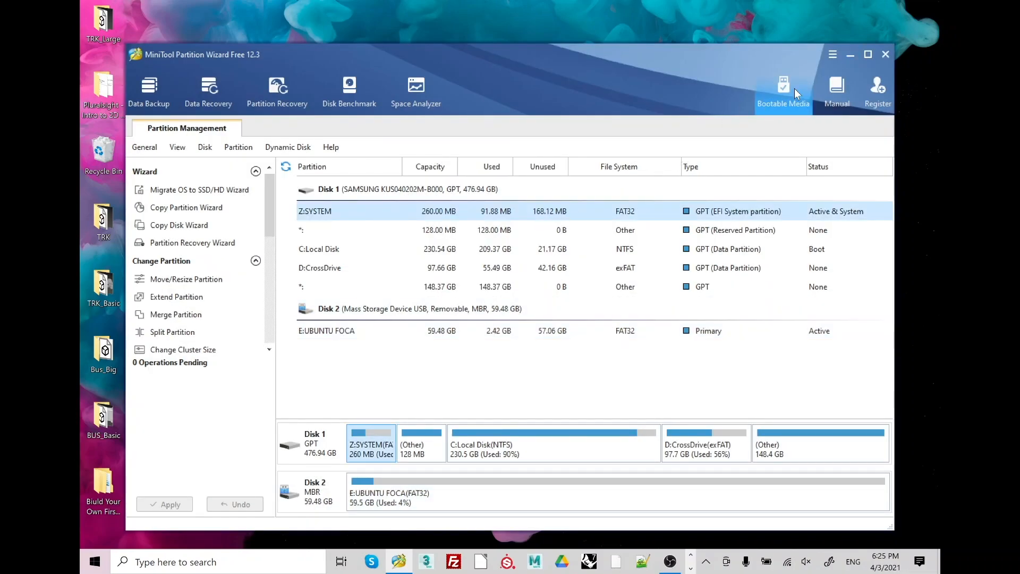
# Close Partition Wizard and try opening SYSTEM (Z:), dismissing the access-denied message
pyautogui.click(861, 55)
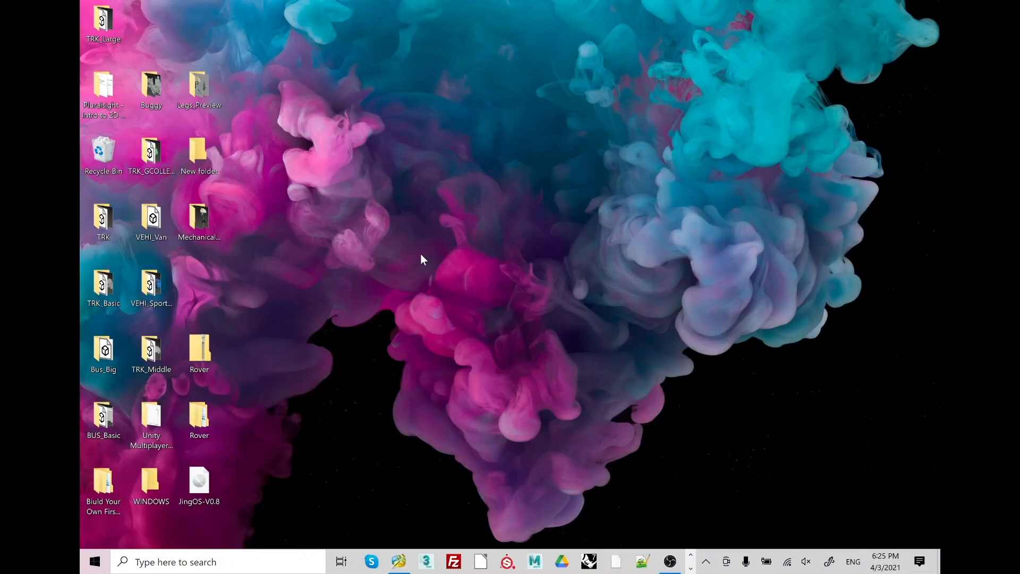
pyautogui.click(371, 561)
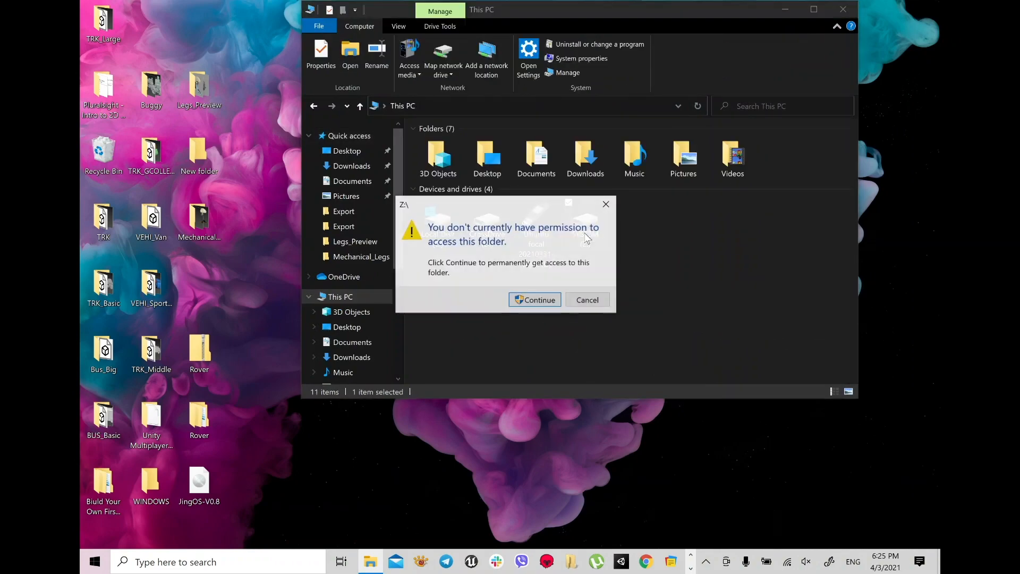
pyautogui.click(535, 300)
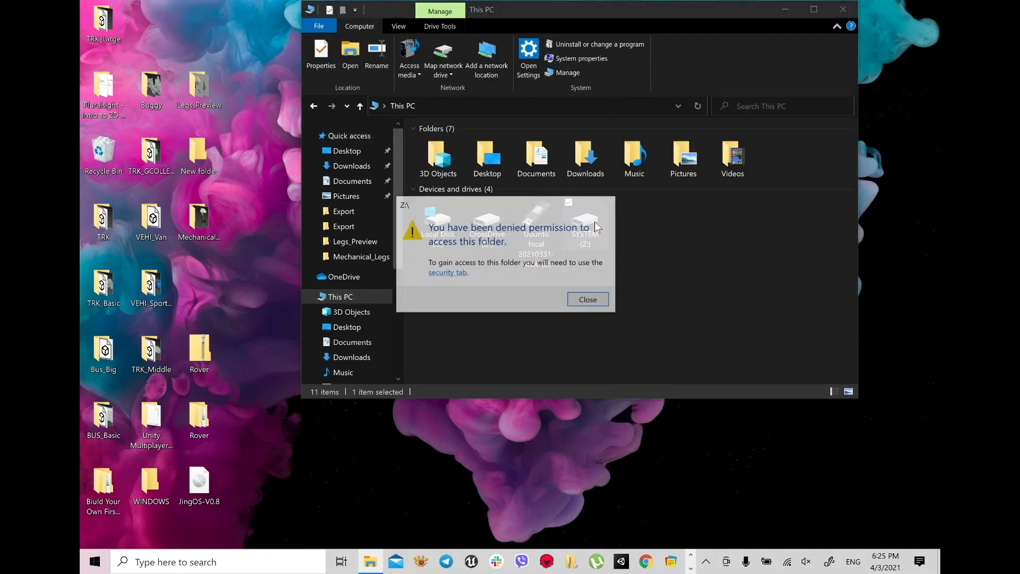
pyautogui.click(588, 299)
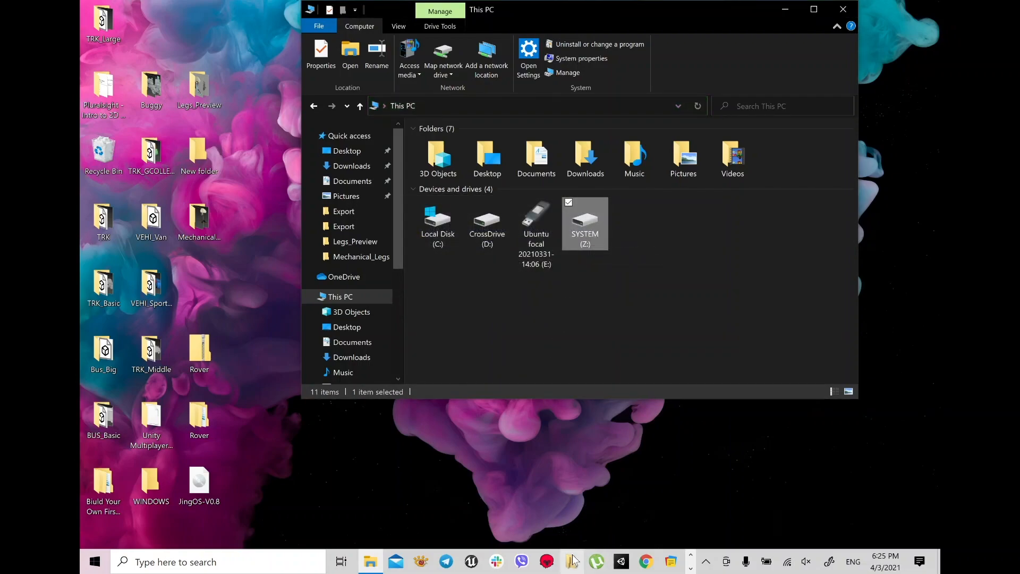
# Browse into the Program Files folder on Local Disk (C:)
pyautogui.rightClick(573, 561)
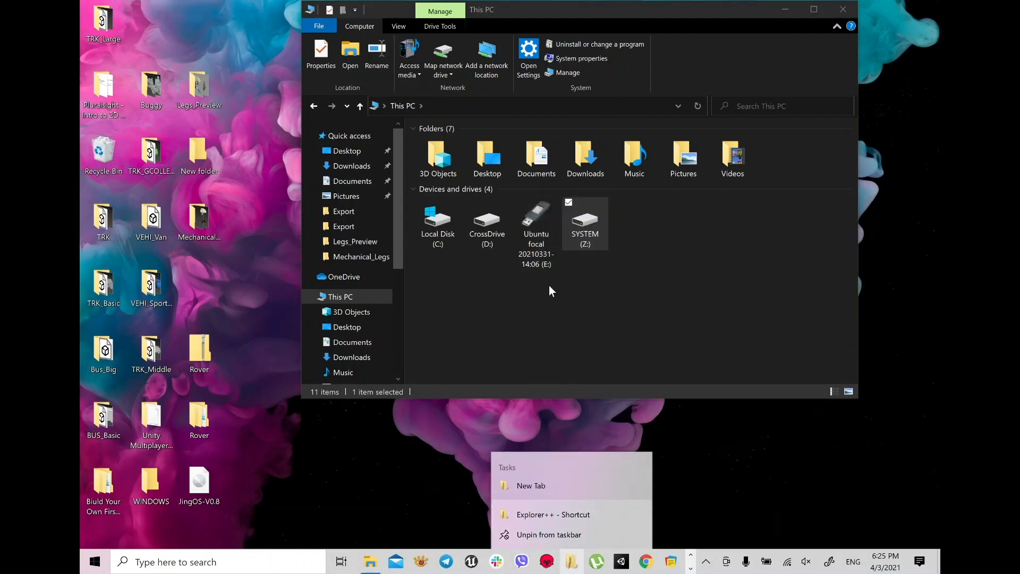
pyautogui.doubleClick(438, 216)
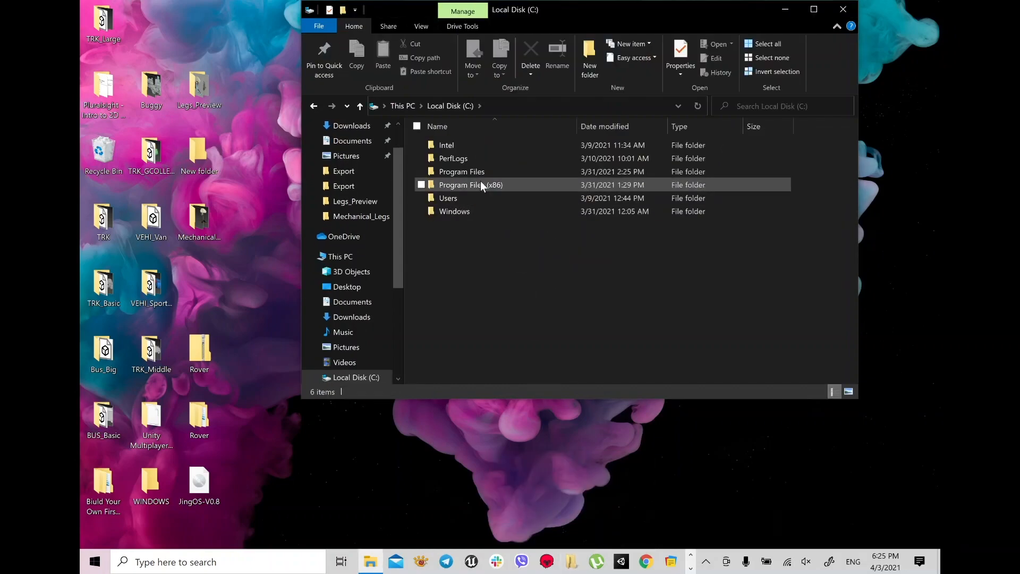
pyautogui.doubleClick(461, 171)
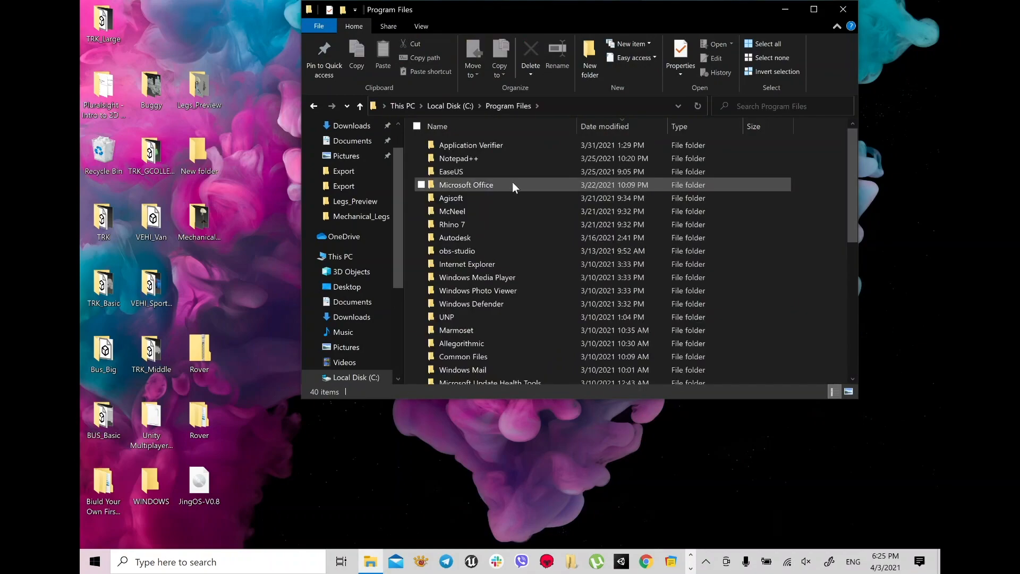
pyautogui.scroll(-3)
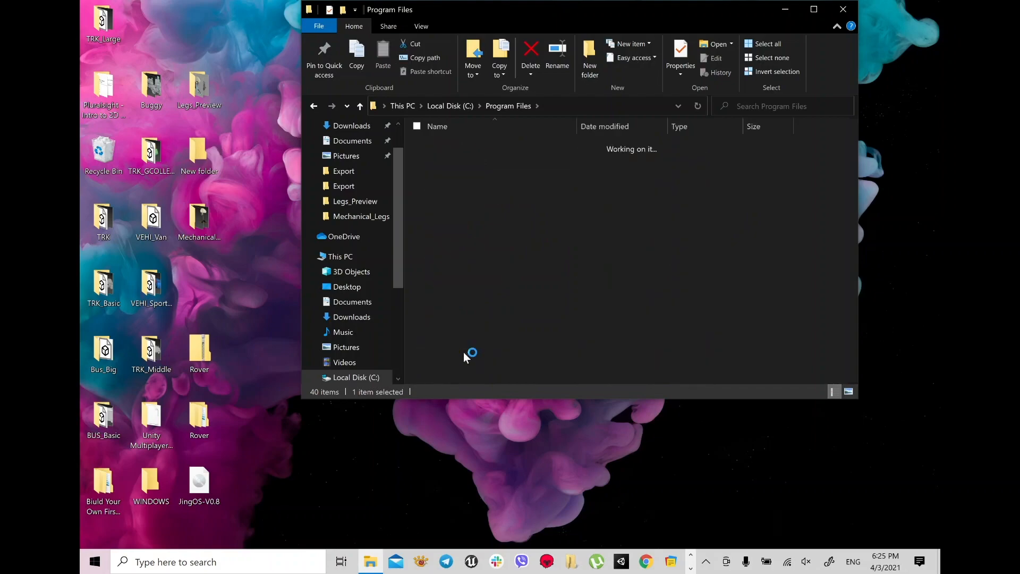
# Run Explorer++ as administrator and open the EFI folder on SYSTEM (Z:)
pyautogui.rightClick(458, 144)
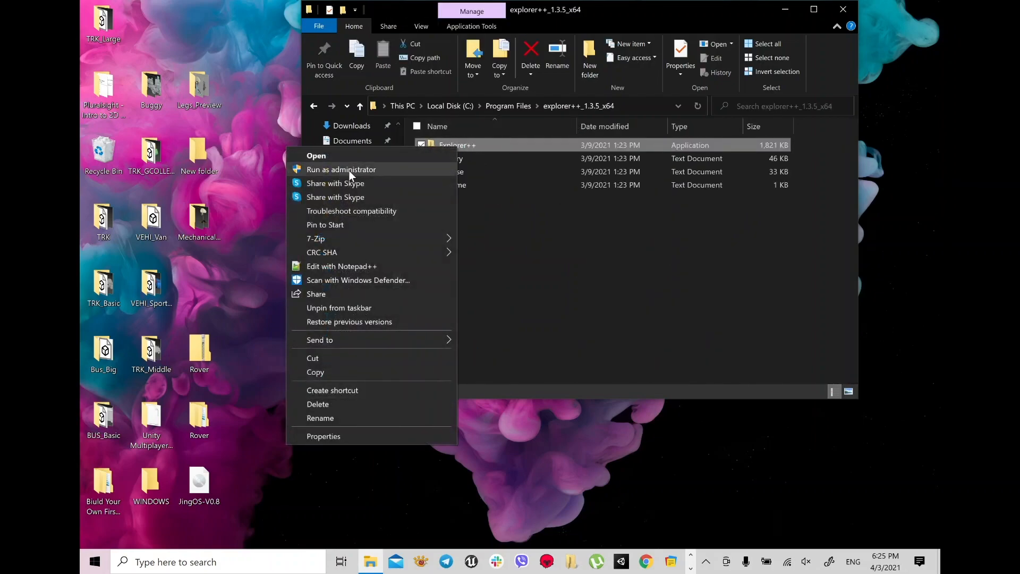
pyautogui.click(316, 156)
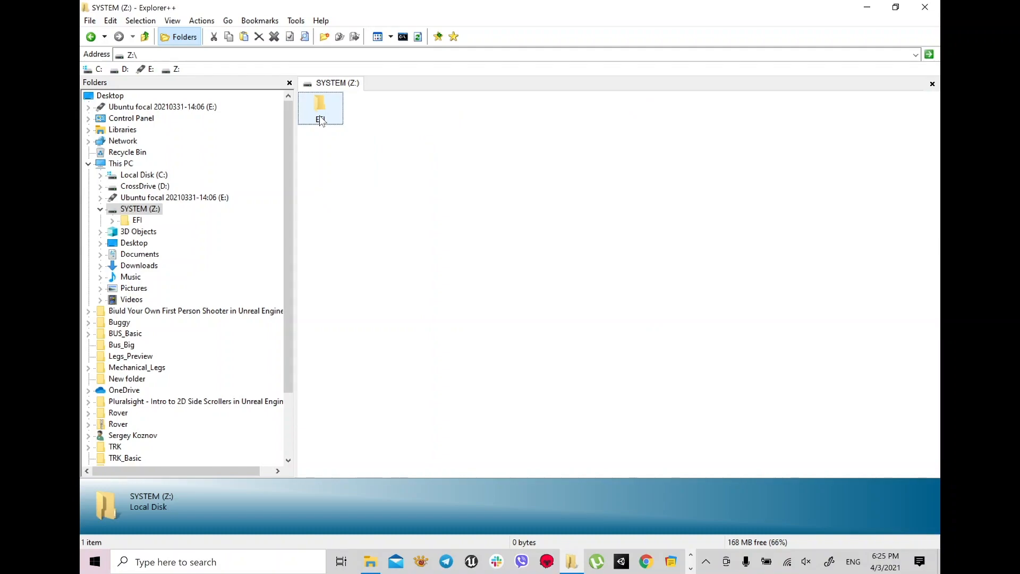
pyautogui.doubleClick(320, 104)
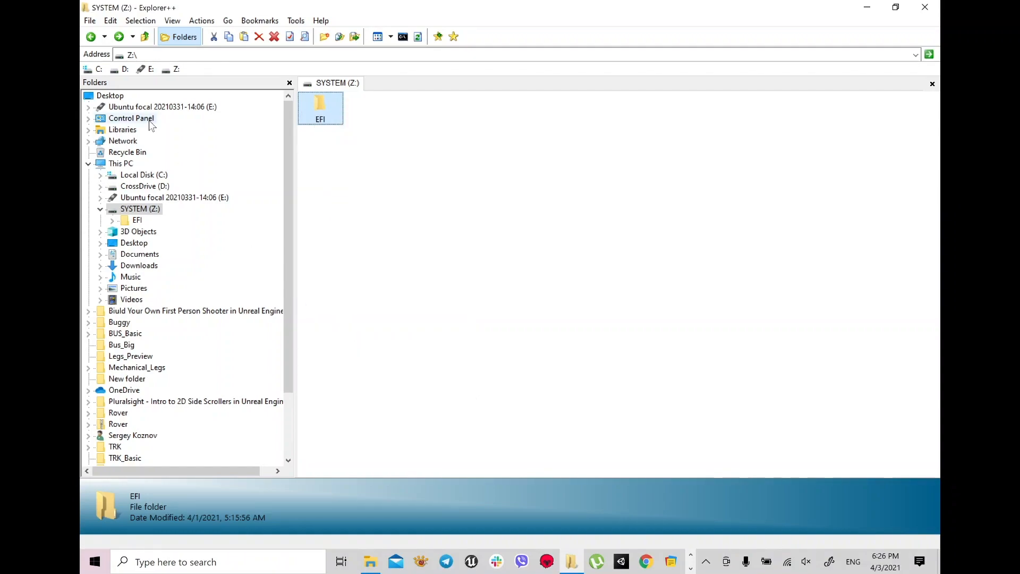
# Create New folder (2) on the Desktop, then close the windows
pyautogui.click(144, 174)
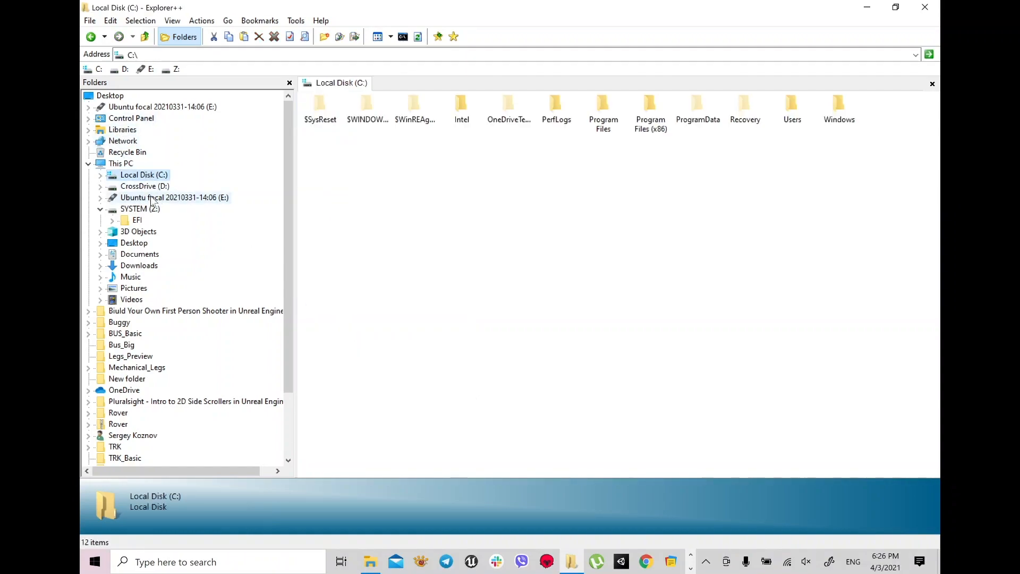
pyautogui.click(133, 243)
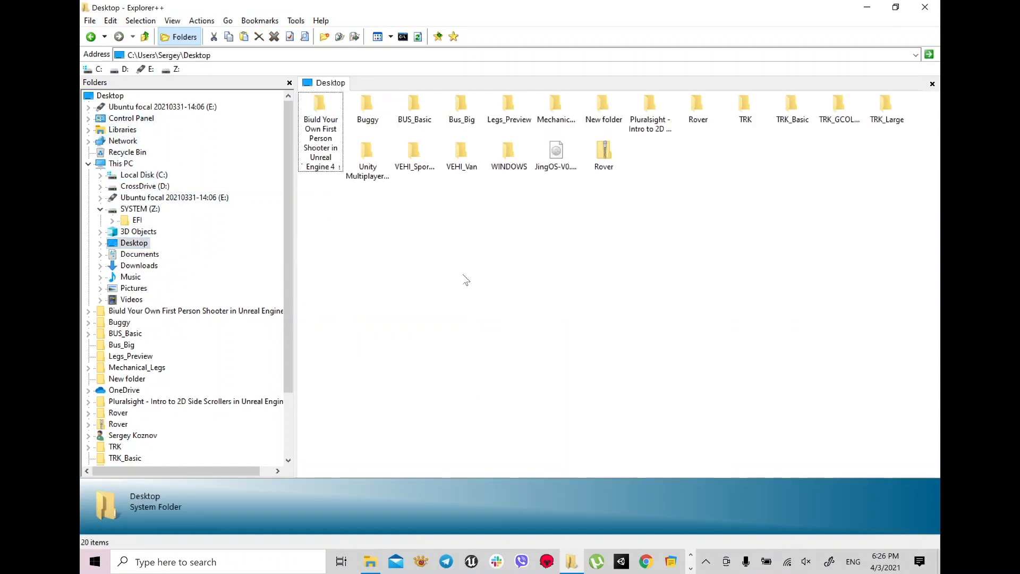
pyautogui.rightClick(466, 281)
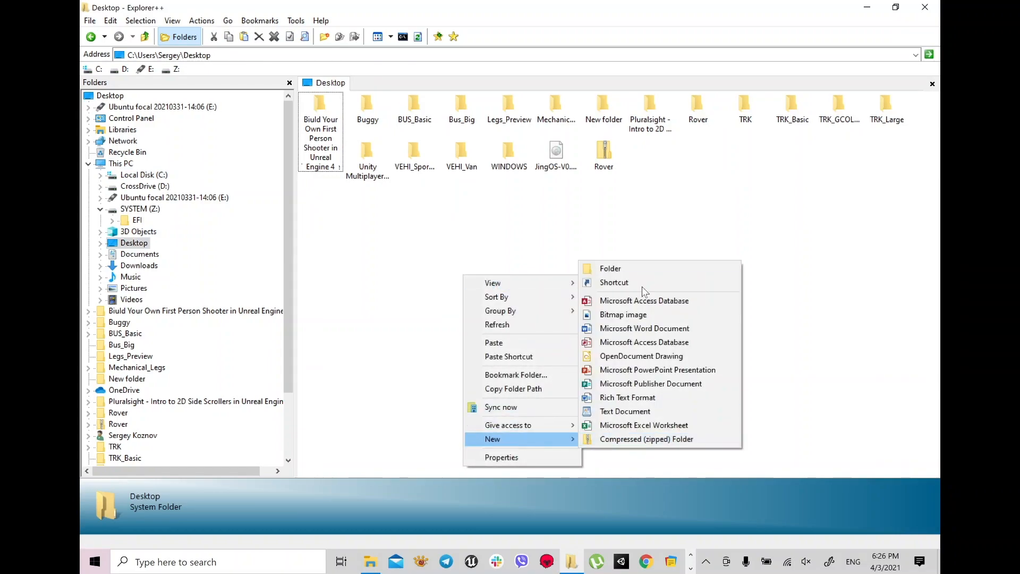
pyautogui.click(610, 268)
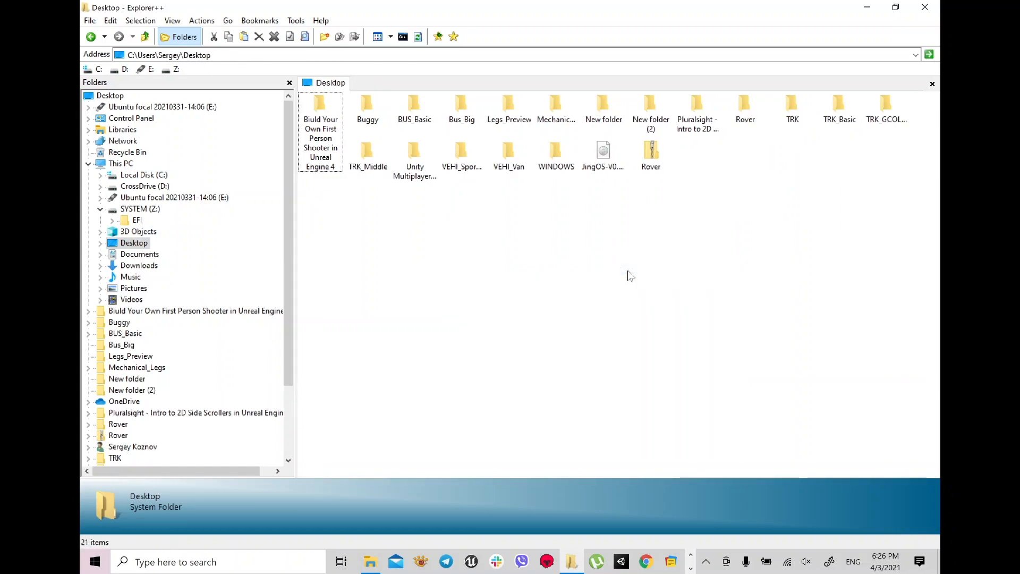
pyautogui.click(556, 106)
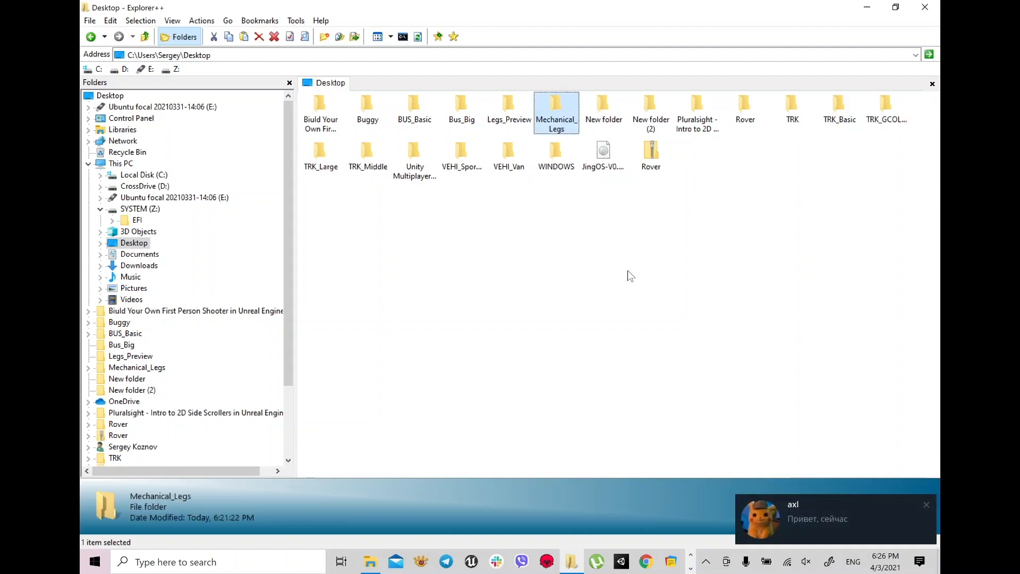
pyautogui.moveTo(539, 203)
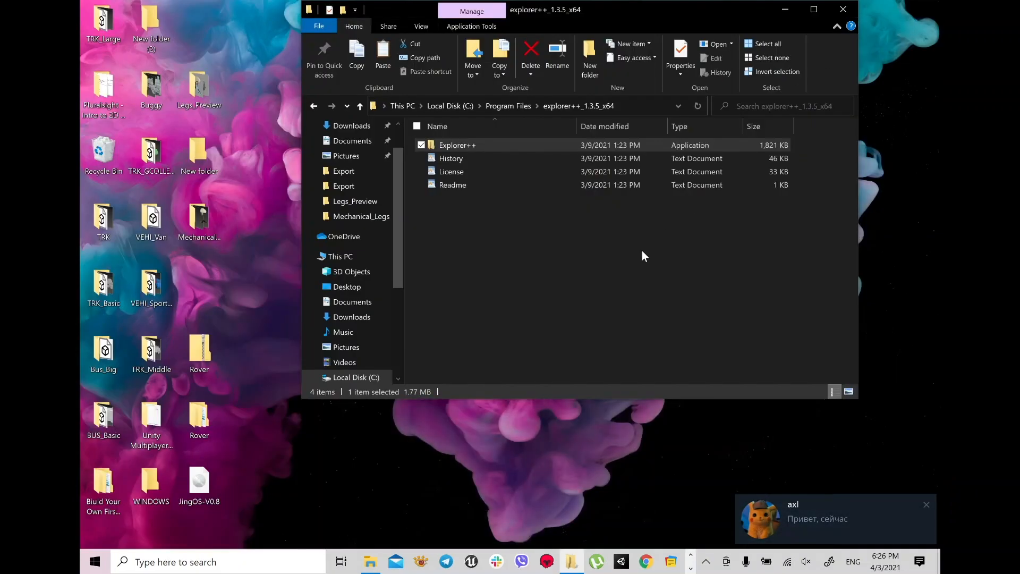
pyautogui.click(843, 10)
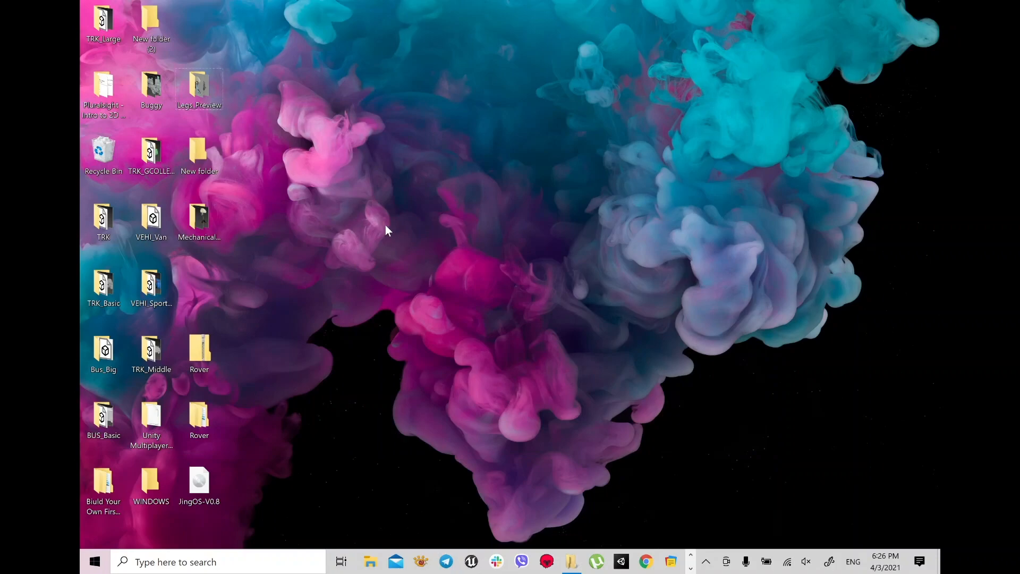
# Make a MY_EFI_BACKUP folder on the desktop, open it, and paste items in
pyautogui.rightClick(387, 230)
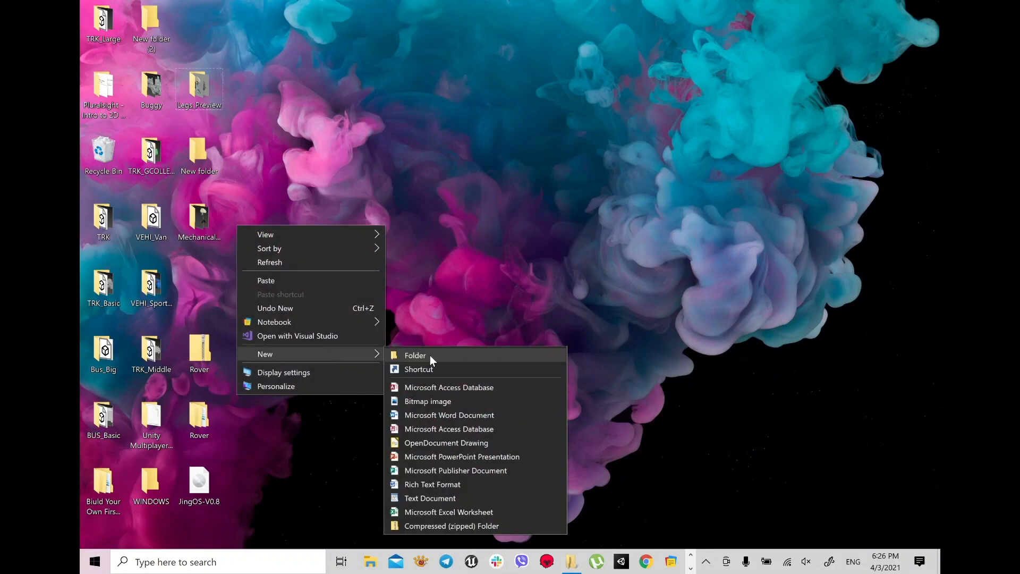
pyautogui.click(415, 355)
pyautogui.write('MY_EFI_BA')
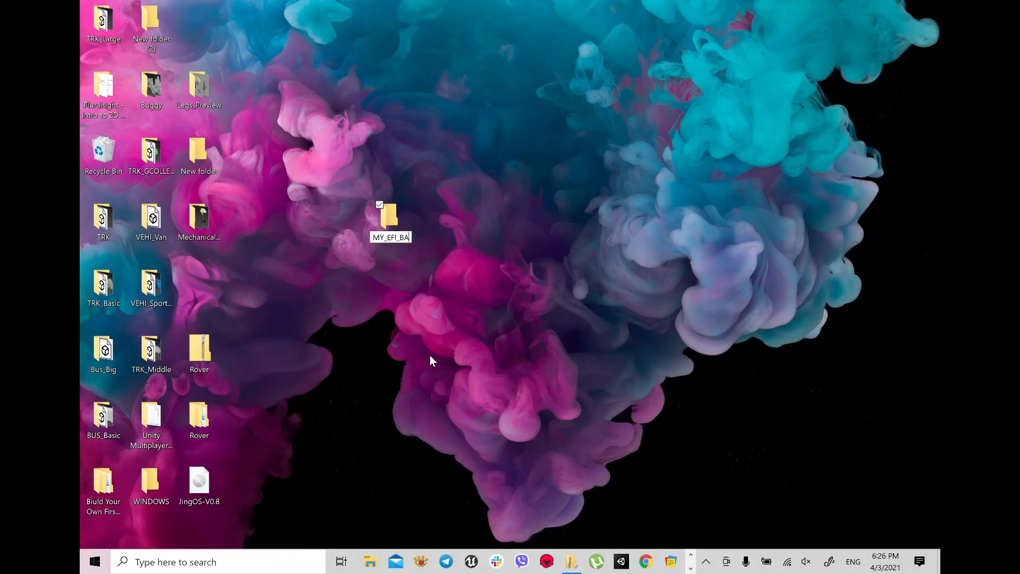
pyautogui.write('CKUP')
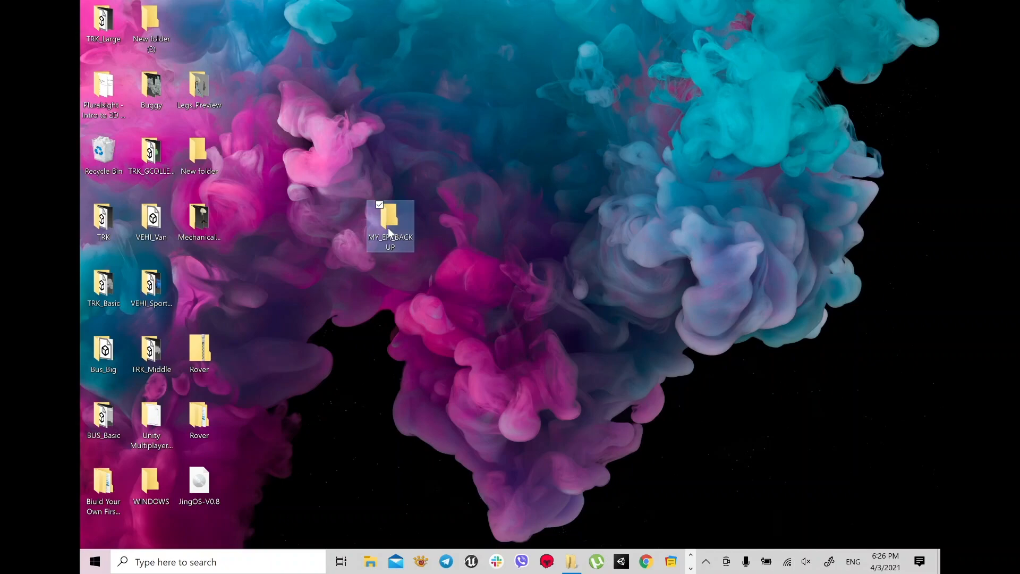
pyautogui.doubleClick(390, 221)
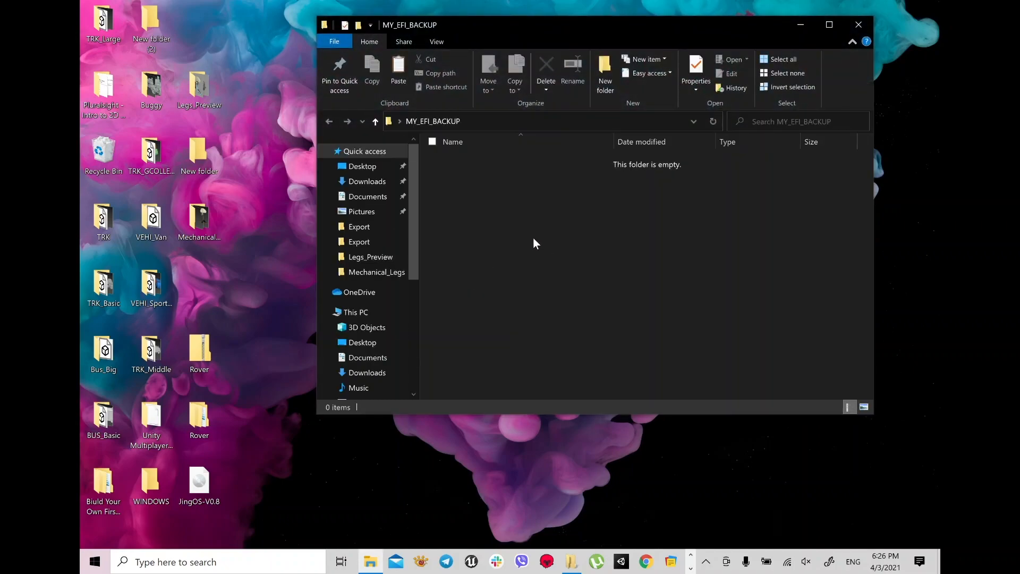
pyautogui.click(398, 69)
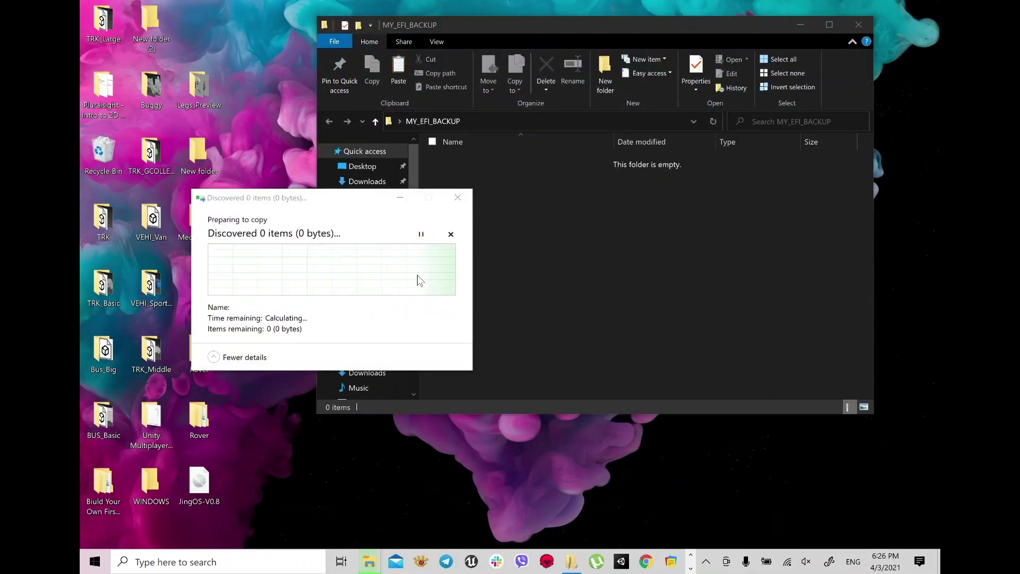
pyautogui.click(452, 234)
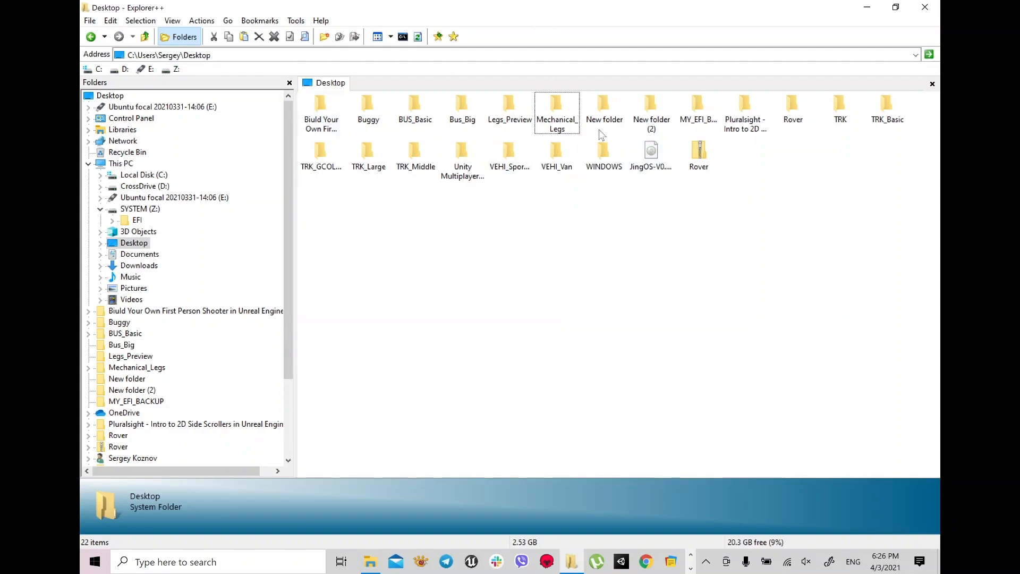
pyautogui.moveTo(651, 157)
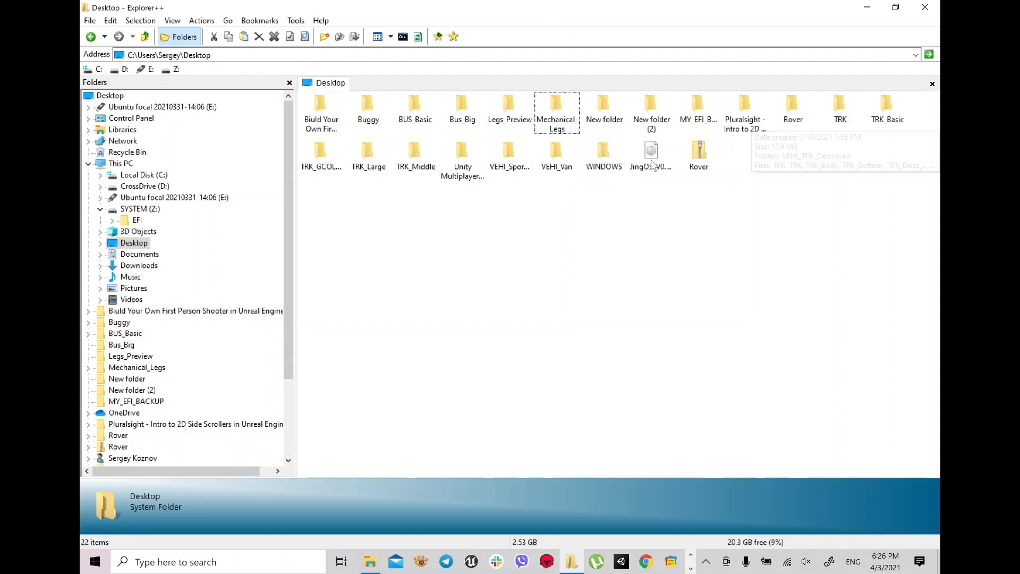
pyautogui.moveTo(497, 194)
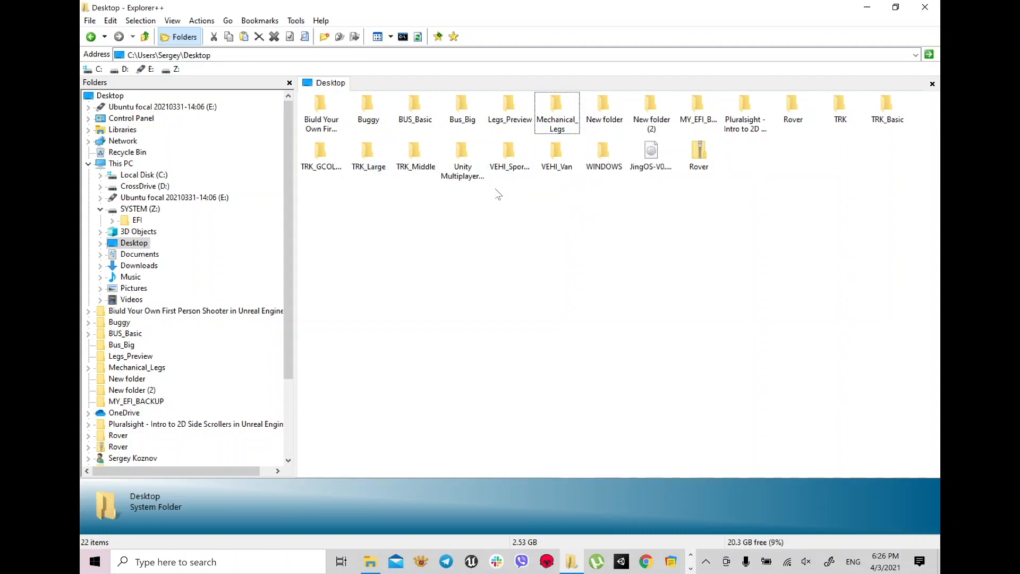
# Paste the EFI folder into MY_EFI_BACKUP and dismiss the chat notification
pyautogui.click(699, 104)
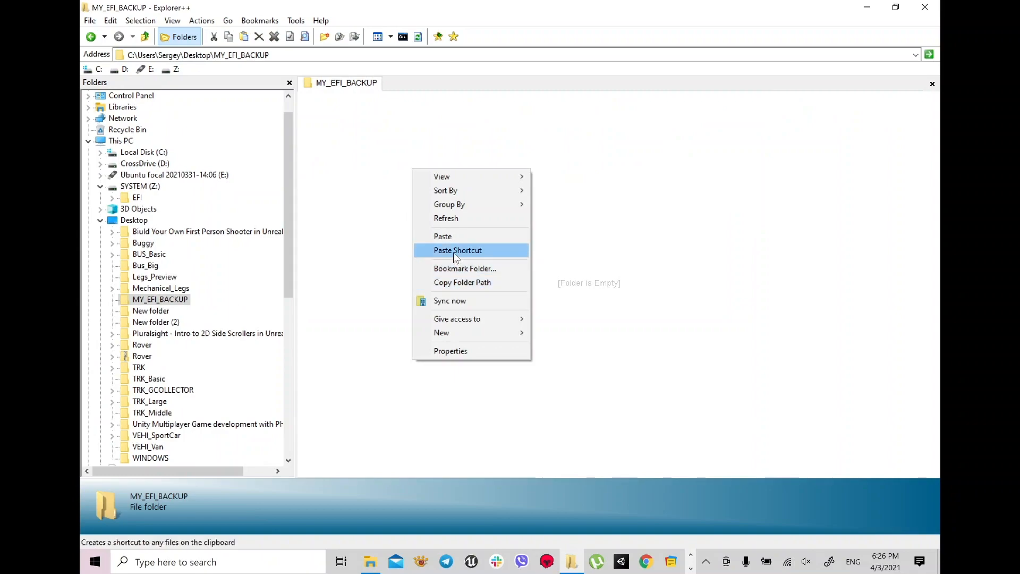
pyautogui.click(443, 236)
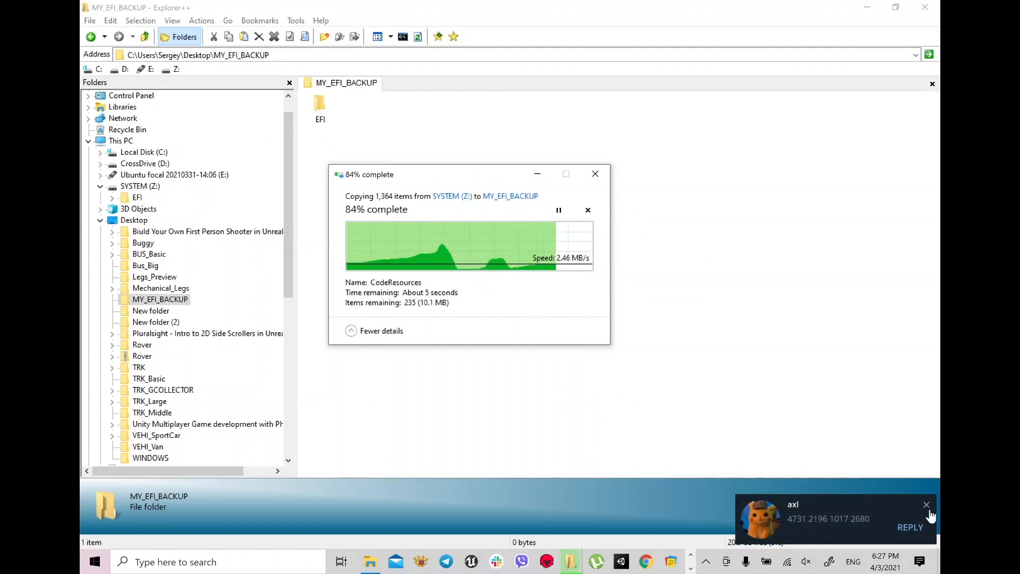
pyautogui.click(927, 504)
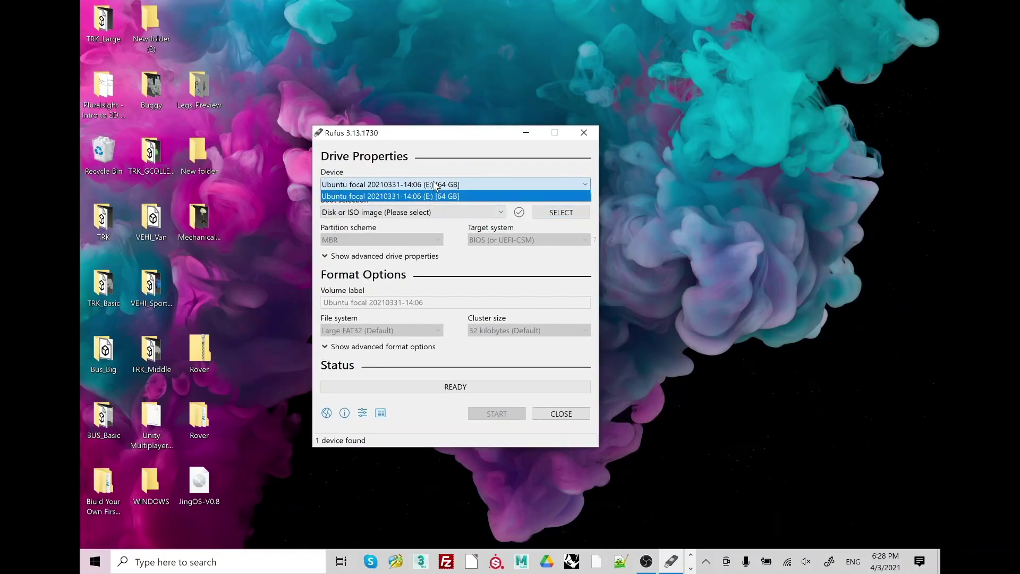
# Select the 64 GB Ubuntu focal drive and load JingOS-V0.8.iso from the Desktop
pyautogui.click(414, 196)
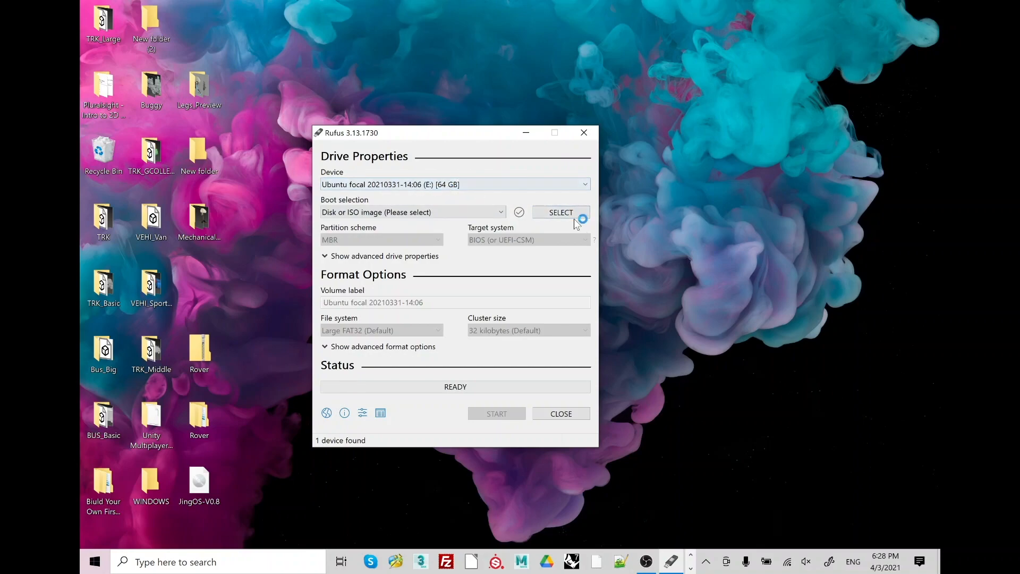
pyautogui.click(561, 213)
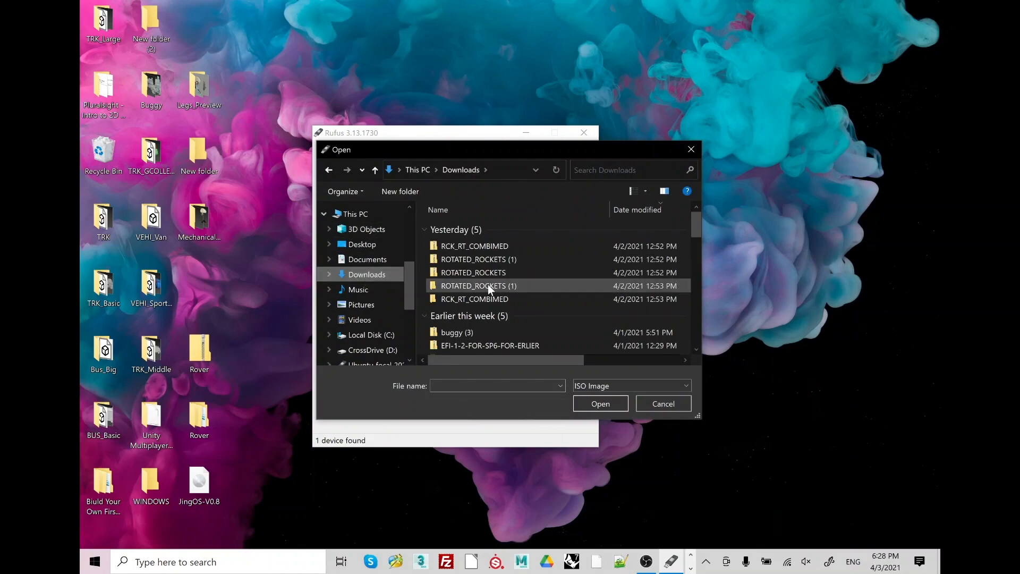
pyautogui.click(360, 244)
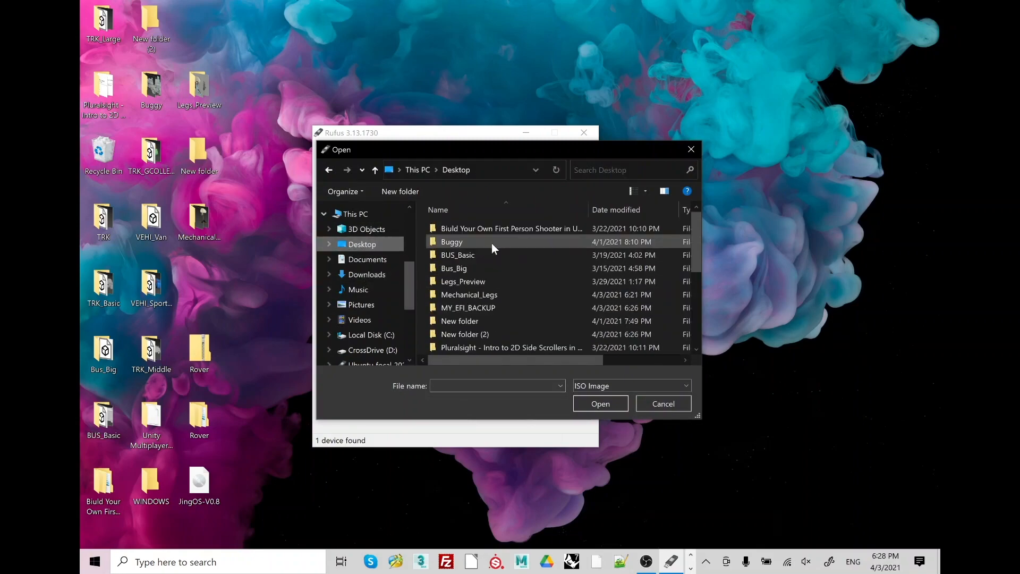
pyautogui.scroll(-3)
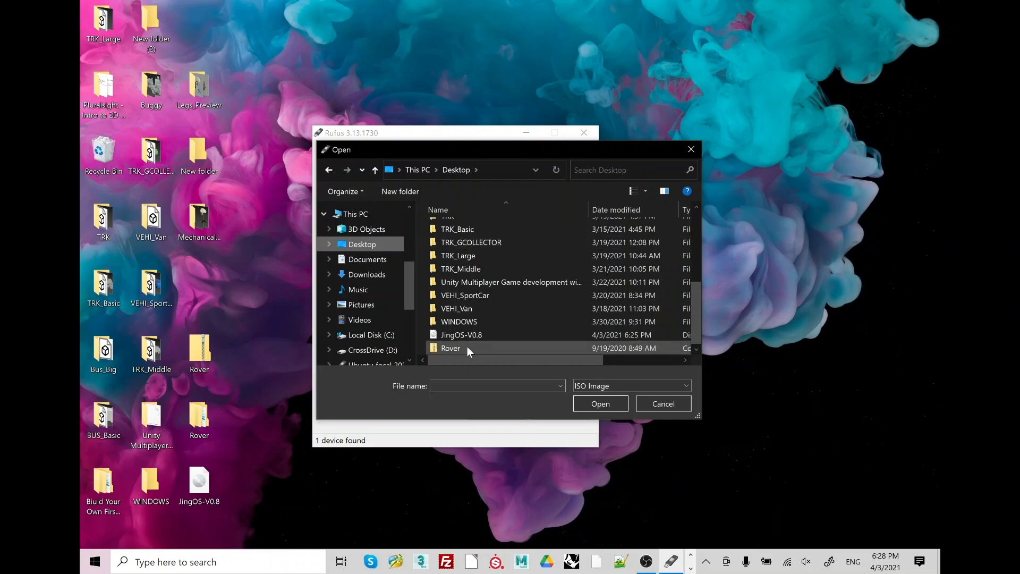
pyautogui.click(663, 404)
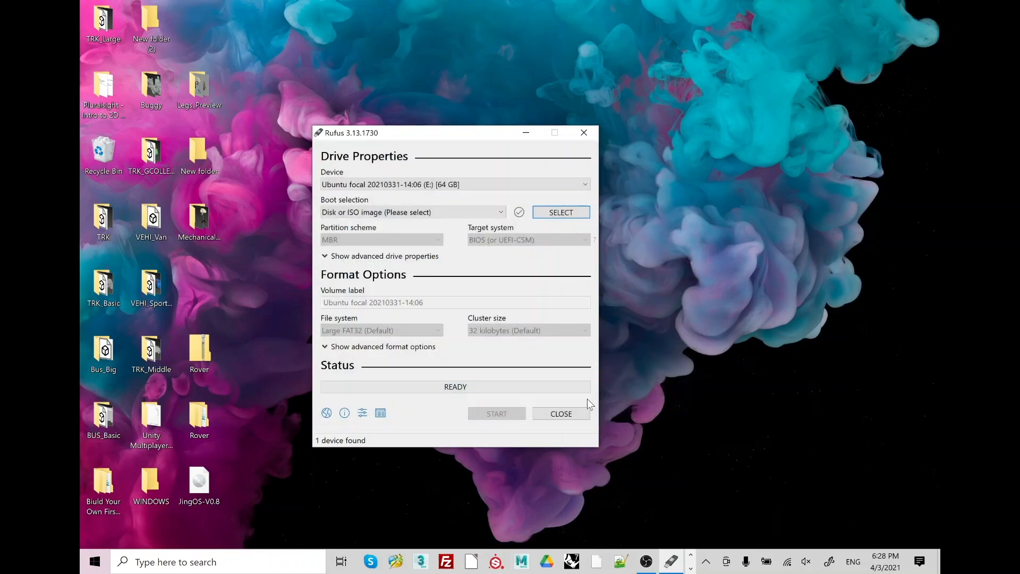
pyautogui.click(561, 213)
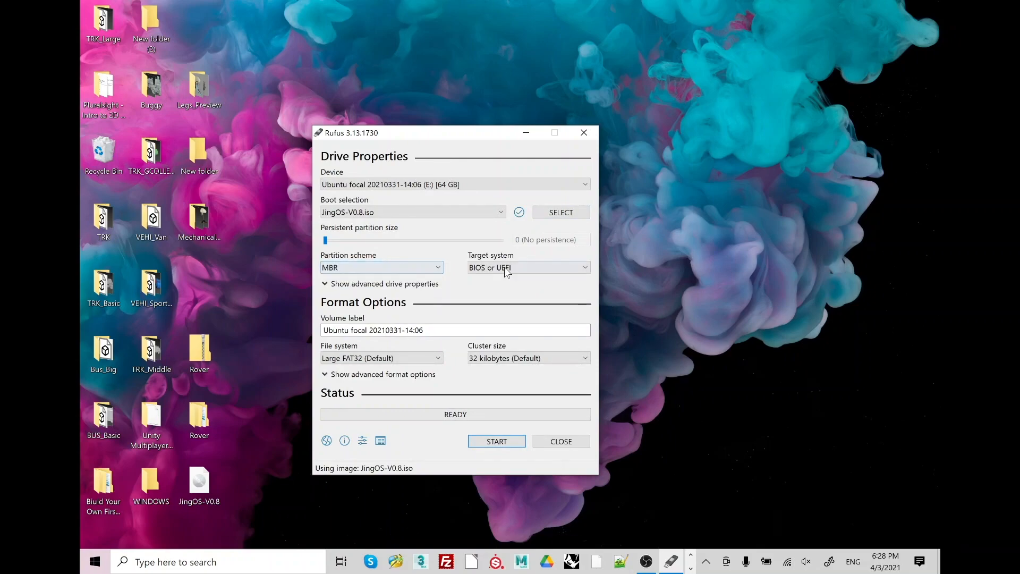
pyautogui.moveTo(430, 240)
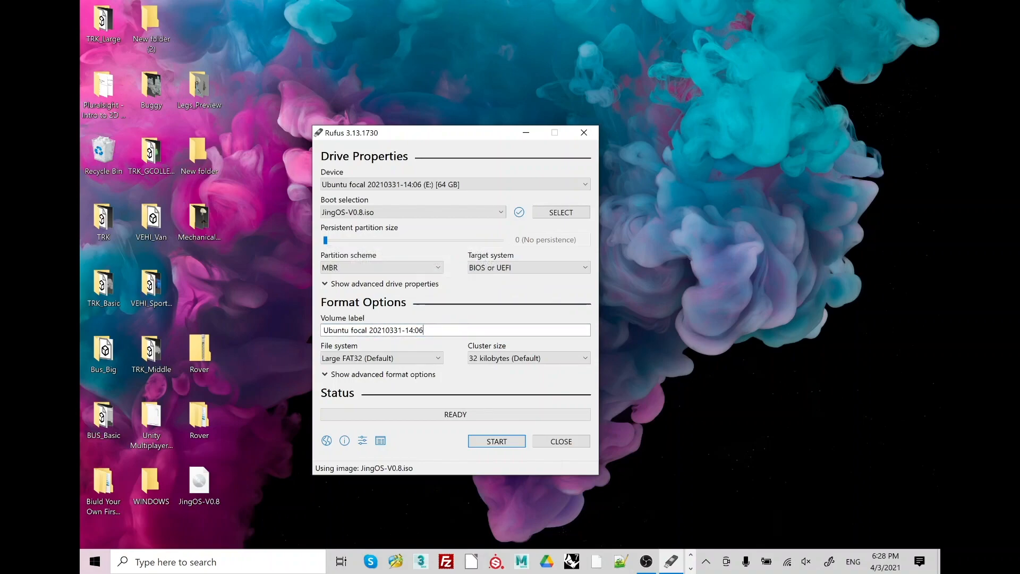
# Check the volume label and keep Large FAT32 as the file system
pyautogui.tripleClick(372, 330)
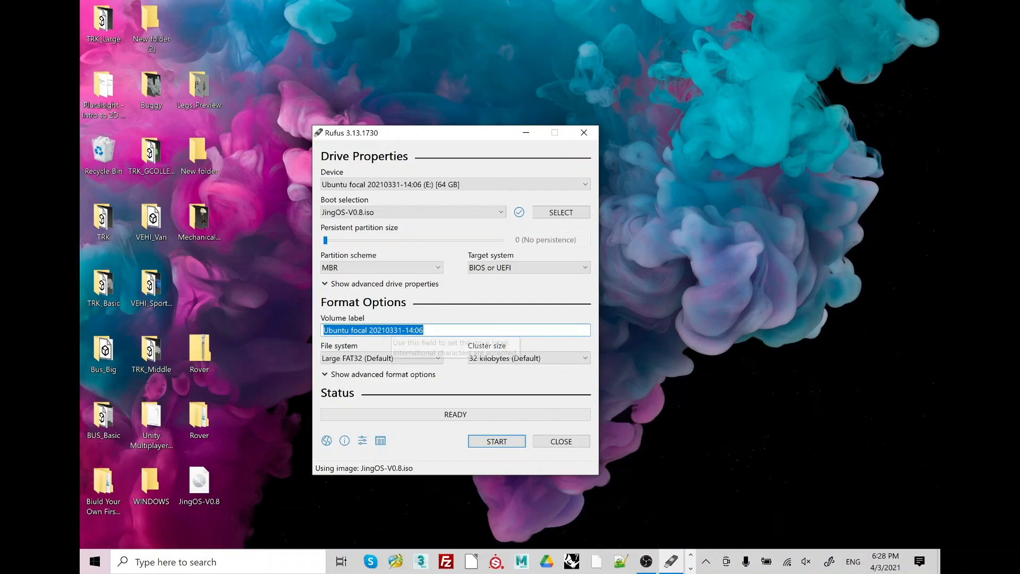
pyautogui.click(381, 358)
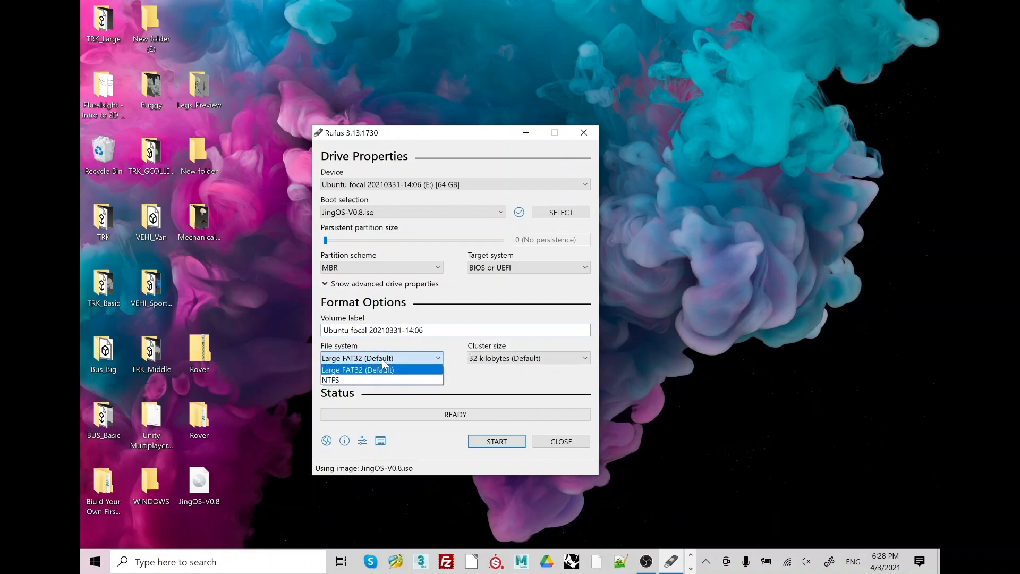
pyautogui.click(358, 370)
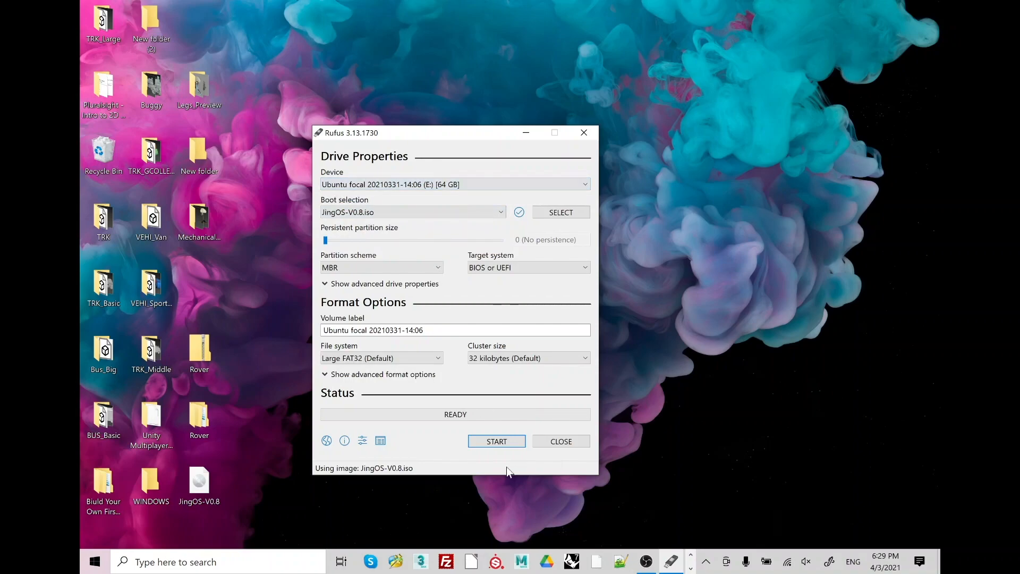
# Start writing, allowing the Syslinux download, ISO image mode, and erasing the drive
pyautogui.click(496, 441)
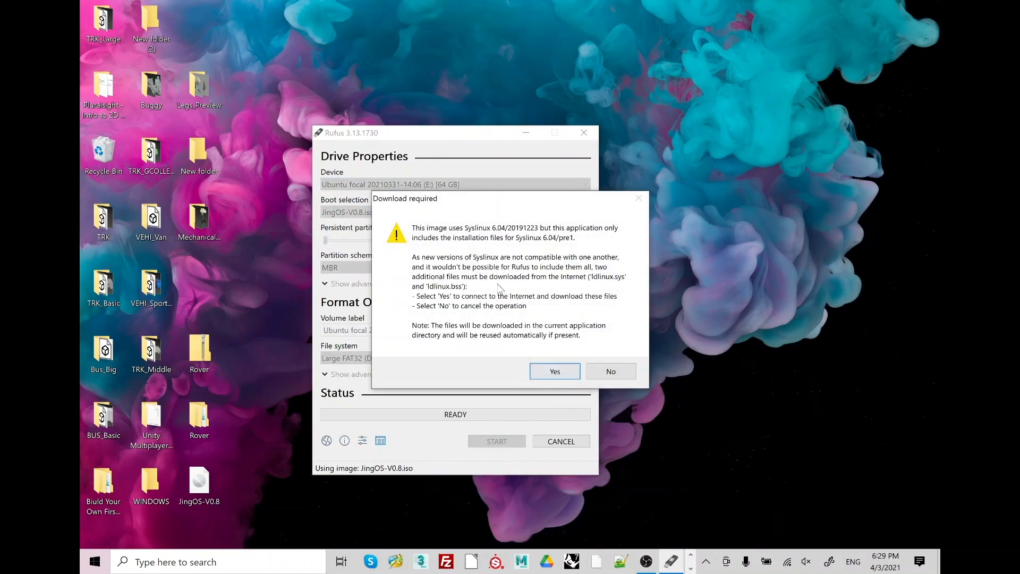
pyautogui.click(555, 371)
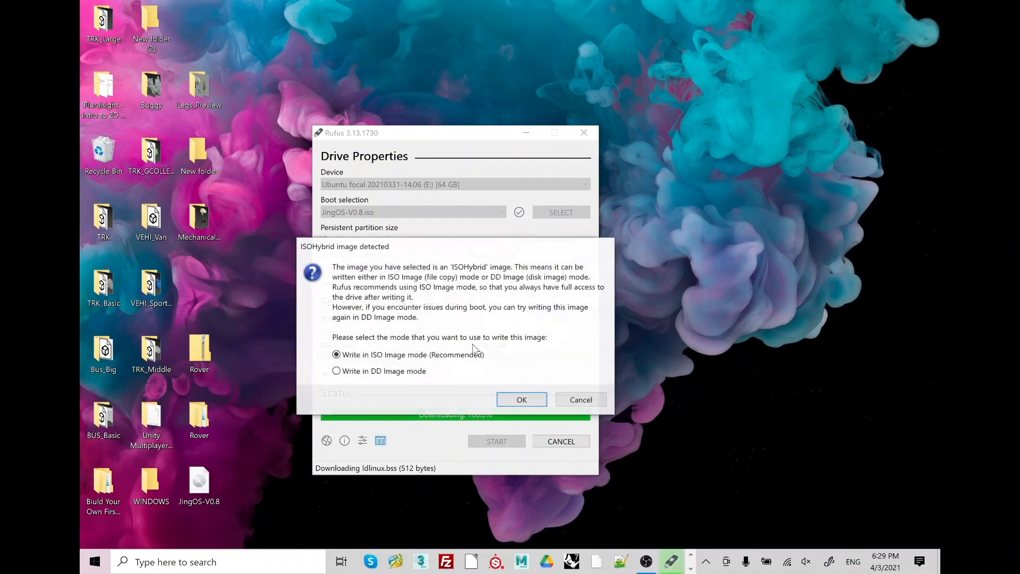
pyautogui.click(522, 399)
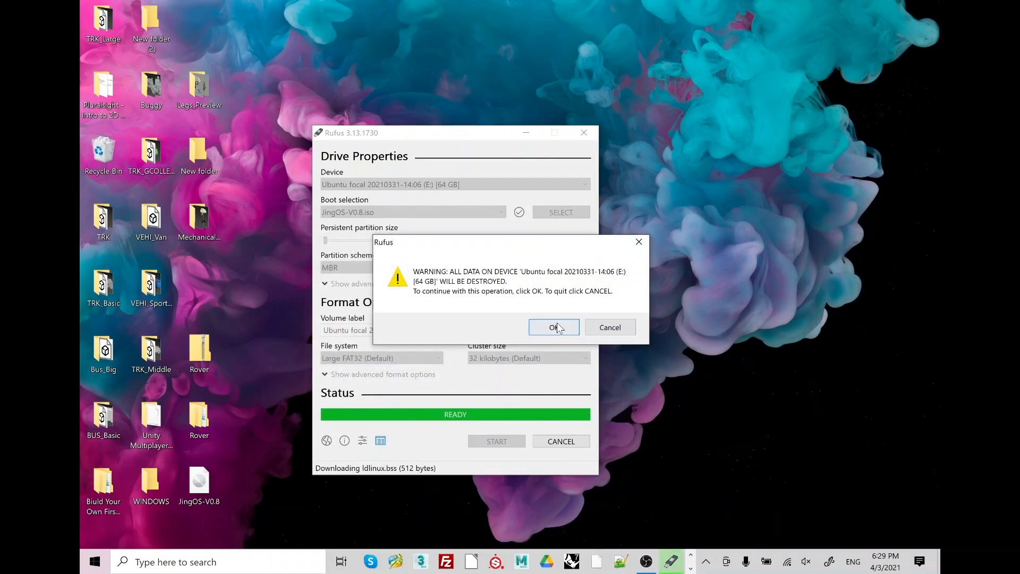
pyautogui.click(554, 328)
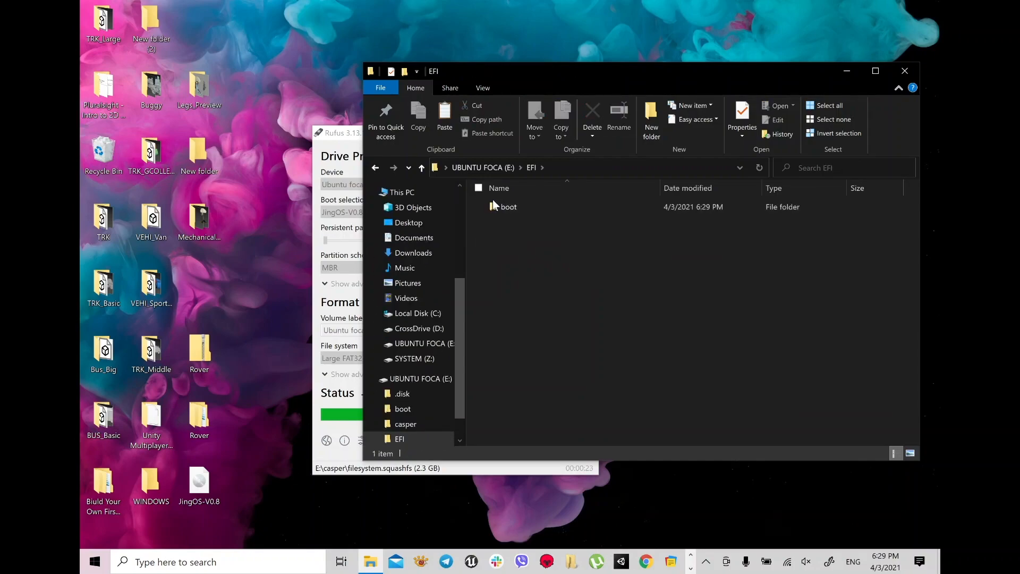
# Open EFI > boot on UBUNTU FOCA (E:) to view the four .efi files
pyautogui.doubleClick(509, 207)
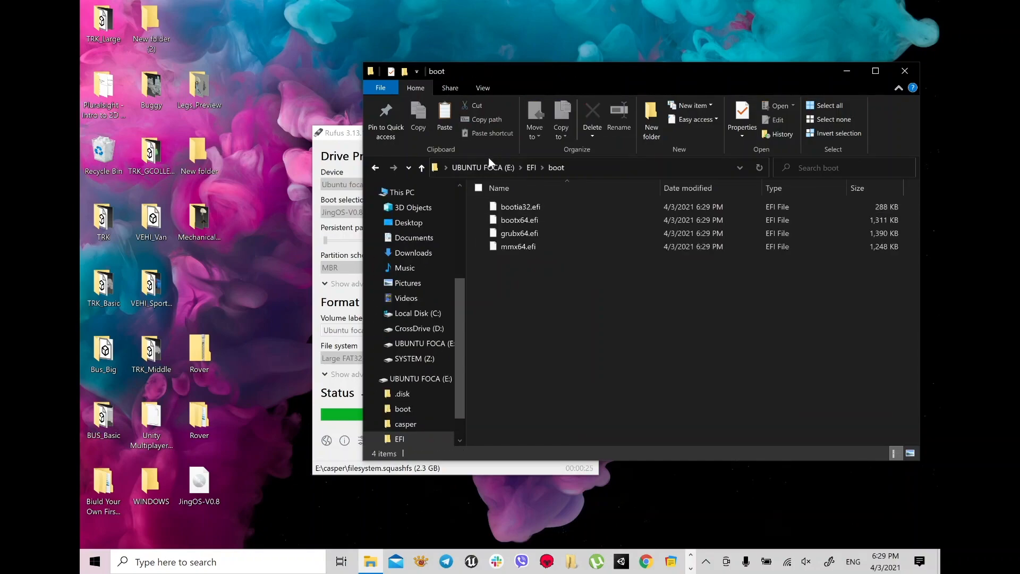
pyautogui.click(482, 168)
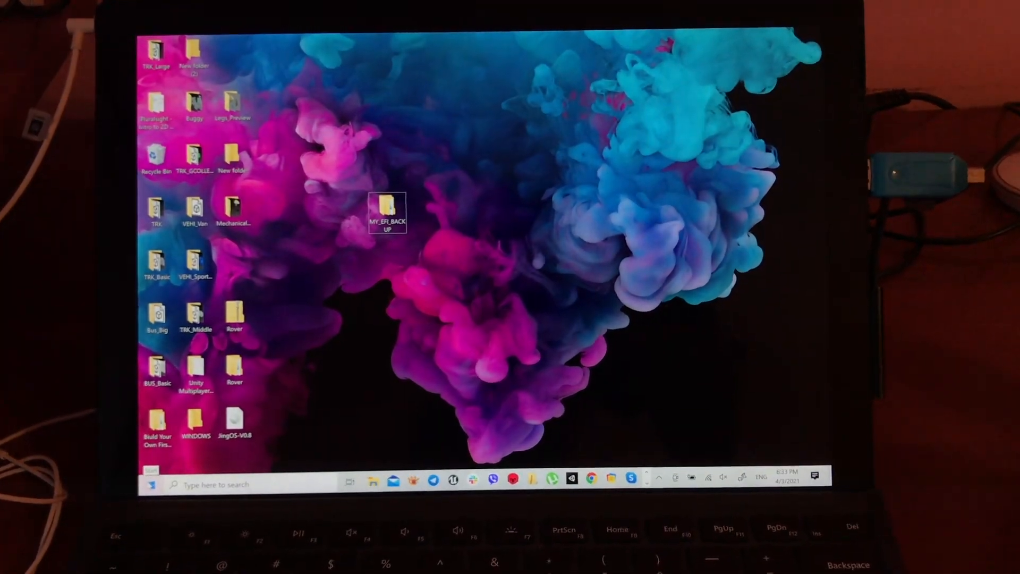
# Restart Windows 10 from the Start menu's Power options
pyautogui.click(154, 472)
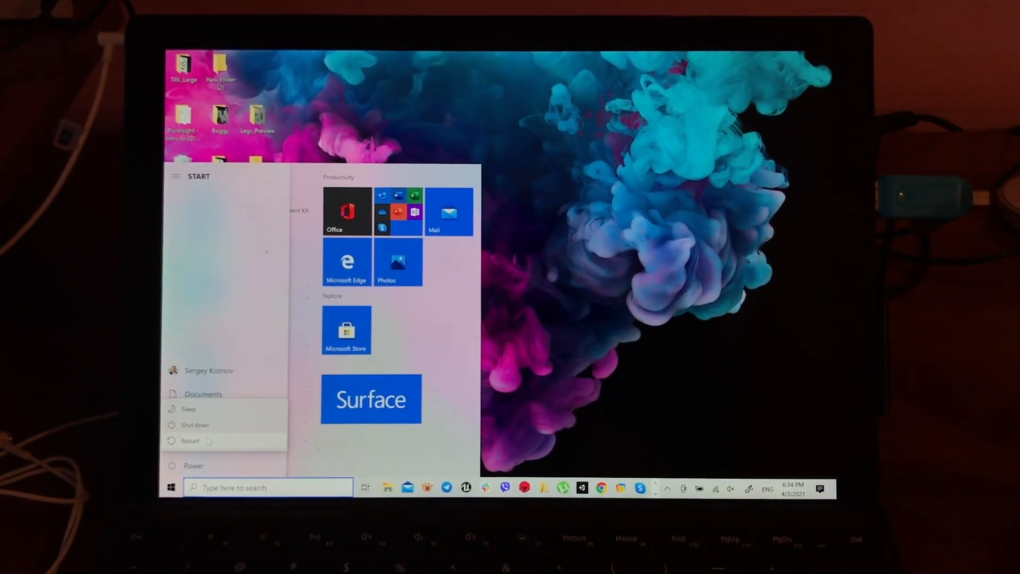
pyautogui.click(189, 441)
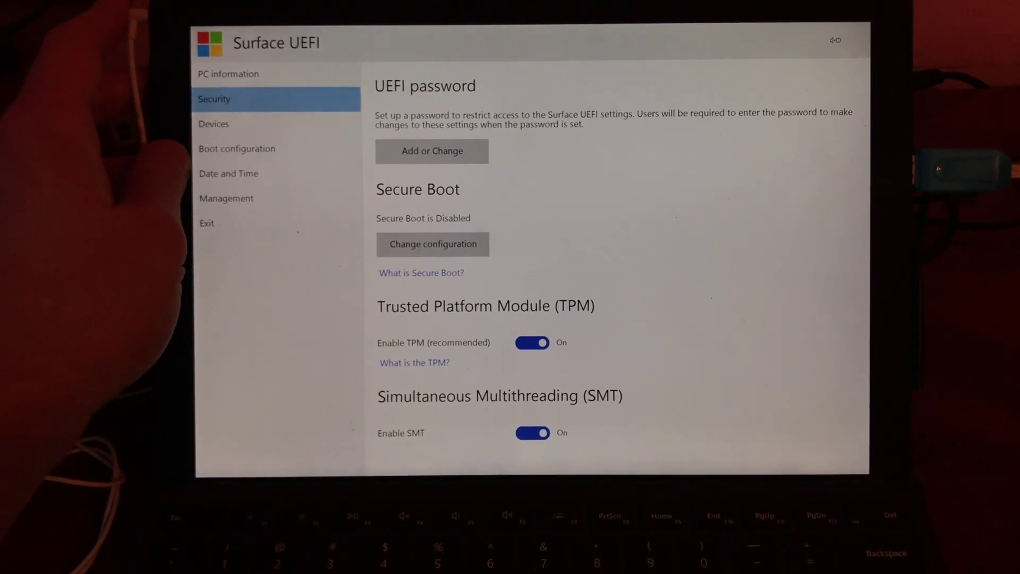
# Verify Secure Boot is Disabled and USB booting is enabled, then go to Exit
pyautogui.click(237, 149)
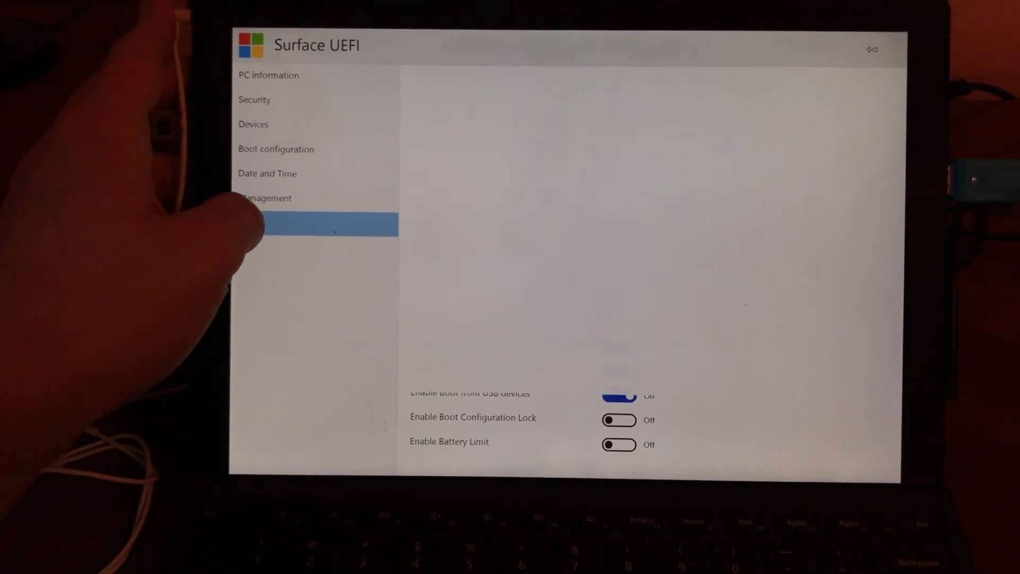
pyautogui.click(312, 224)
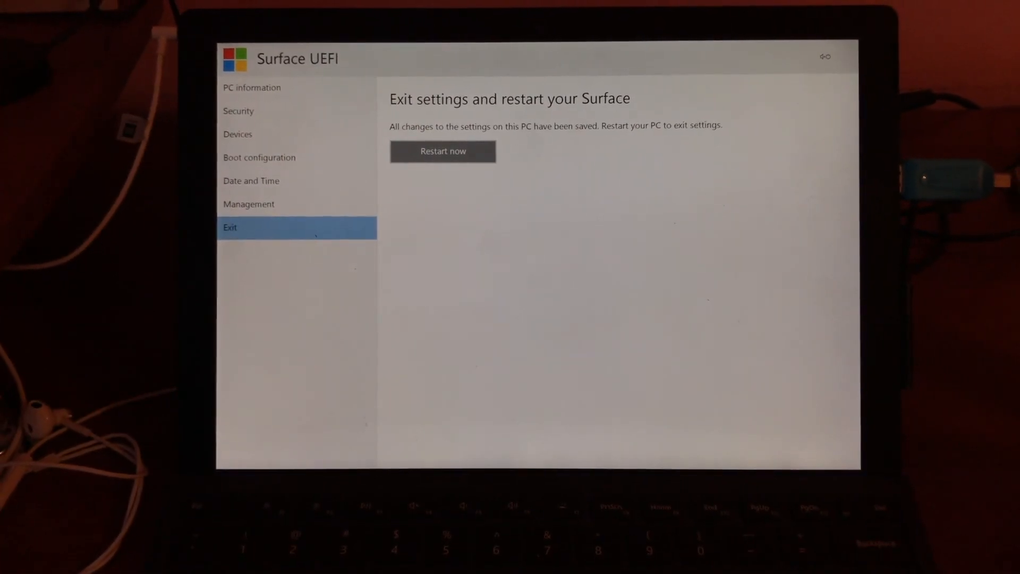
# Choose Restart now so the Surface boots from the USB drive into JingOS
pyautogui.click(443, 151)
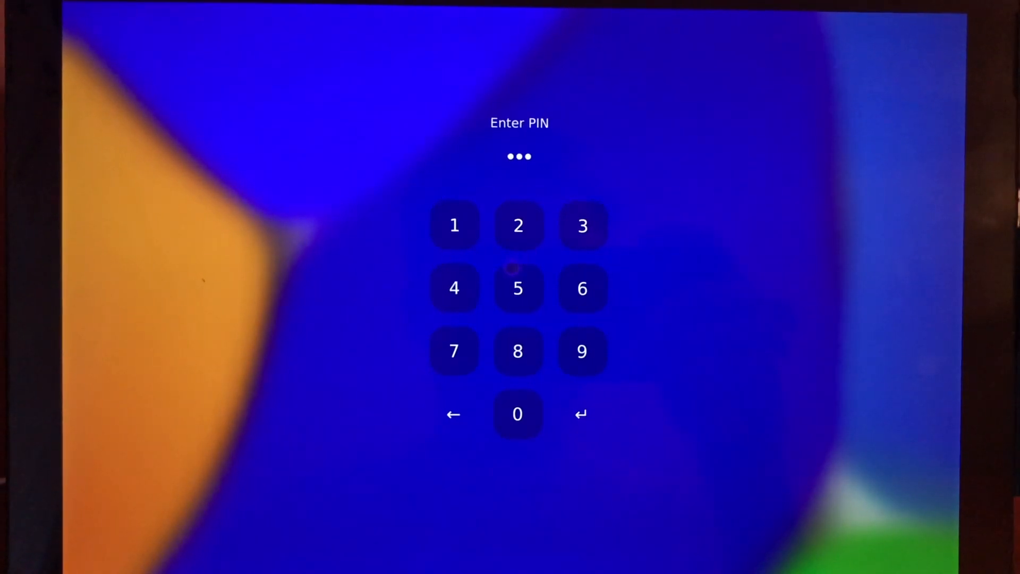
# Unlock JingOS with the PIN, skip WLAN setup, and launch Install System
pyautogui.click(519, 288)
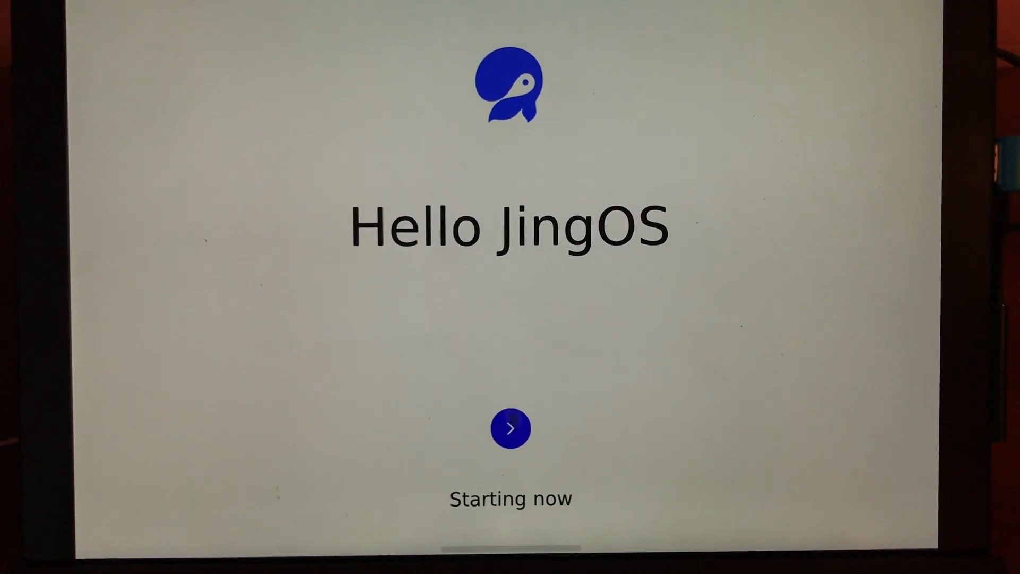
pyautogui.click(511, 429)
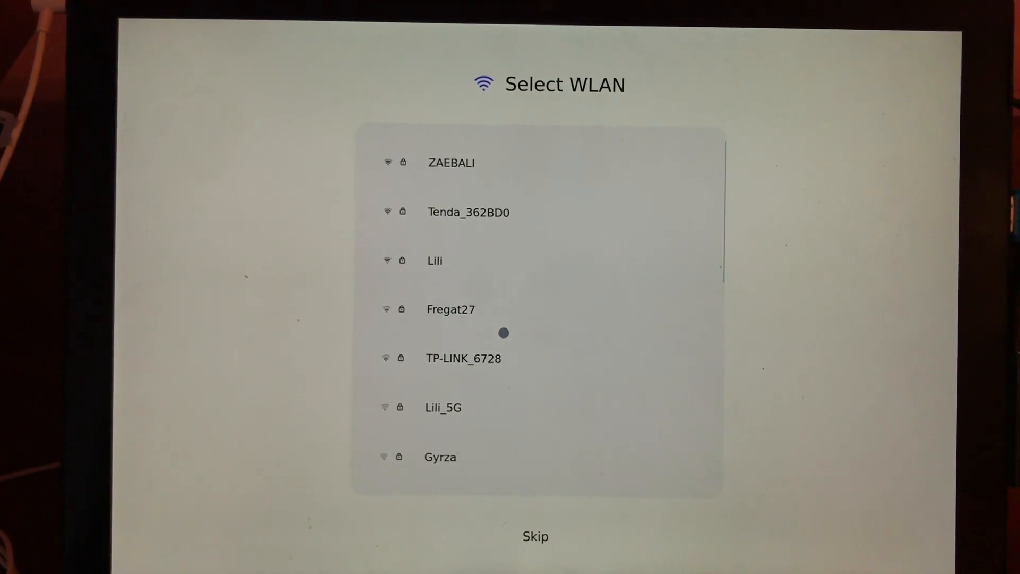
pyautogui.click(535, 535)
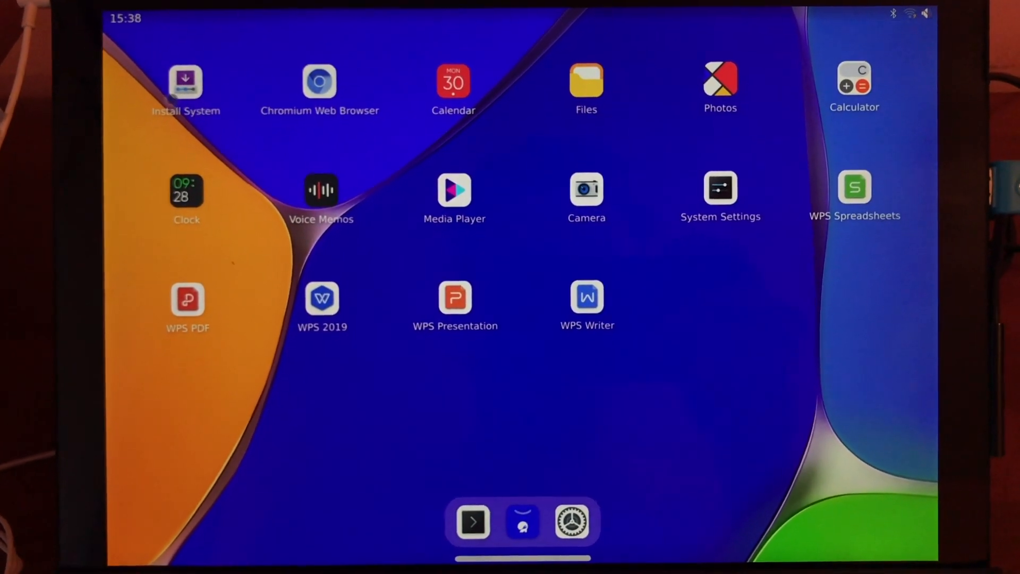
pyautogui.click(186, 81)
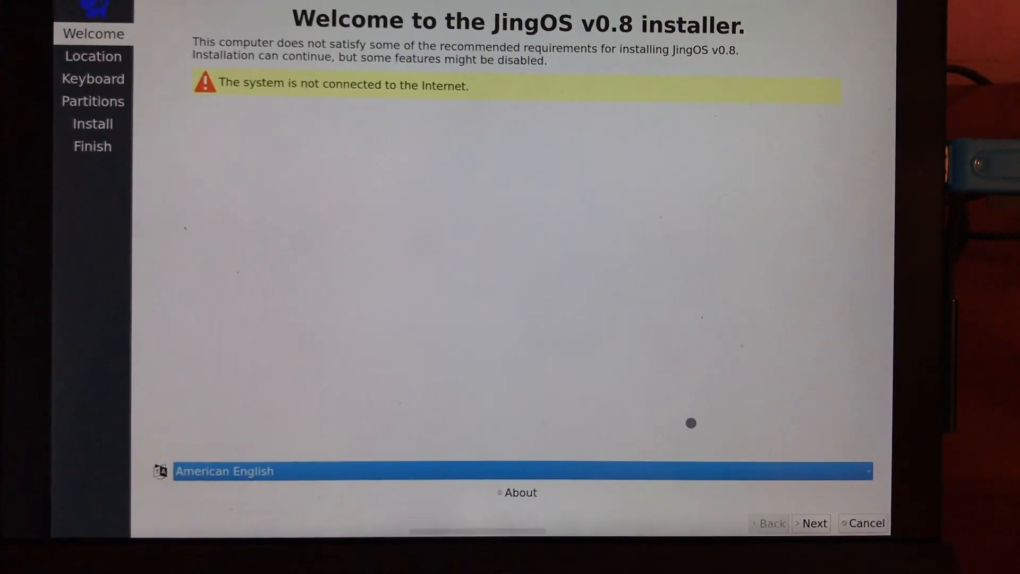
# Accept New York time zone and English (US) keyboard, then replace the 97.7 GiB exFAT partition
pyautogui.click(815, 523)
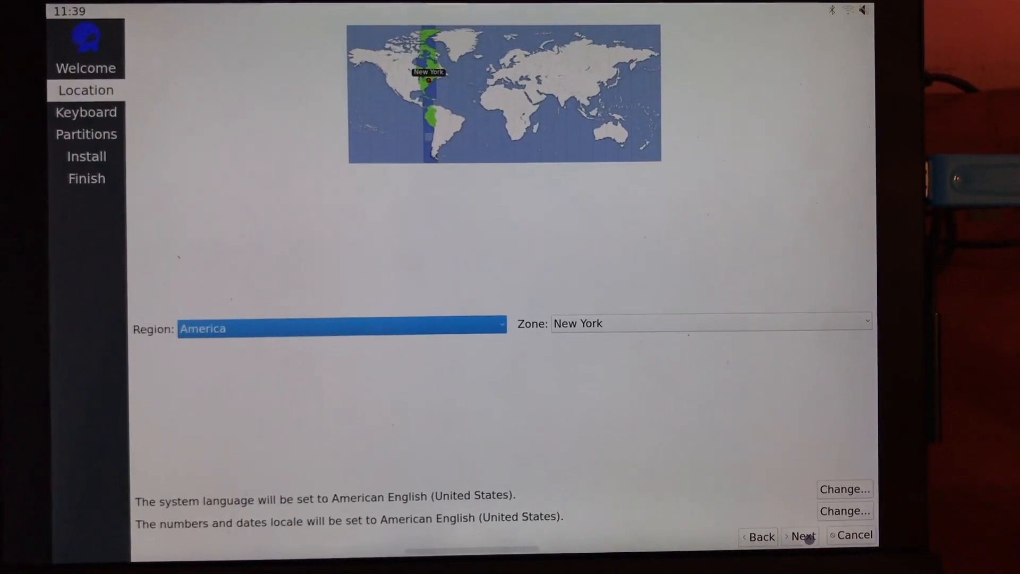
pyautogui.click(803, 535)
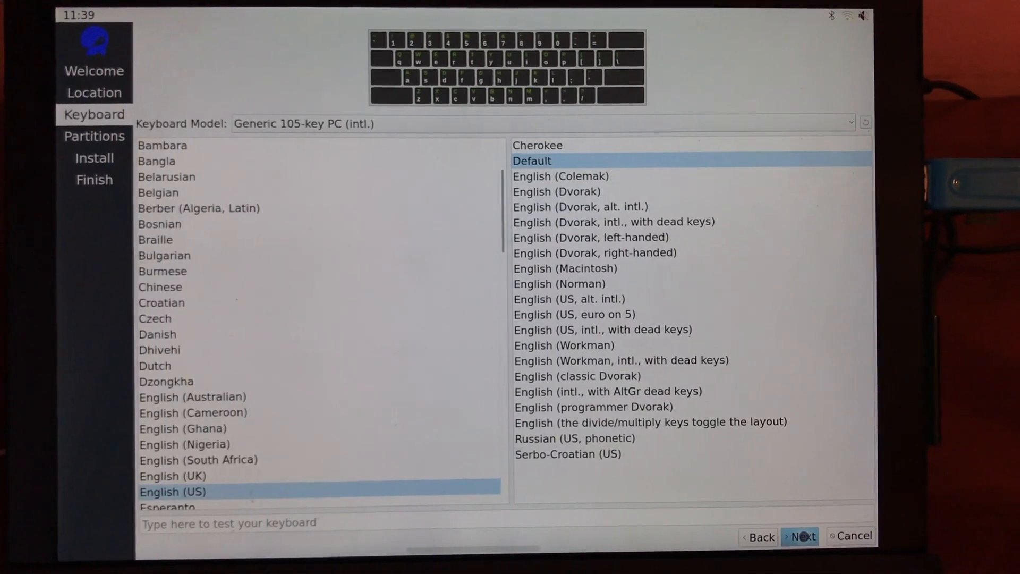
pyautogui.click(802, 536)
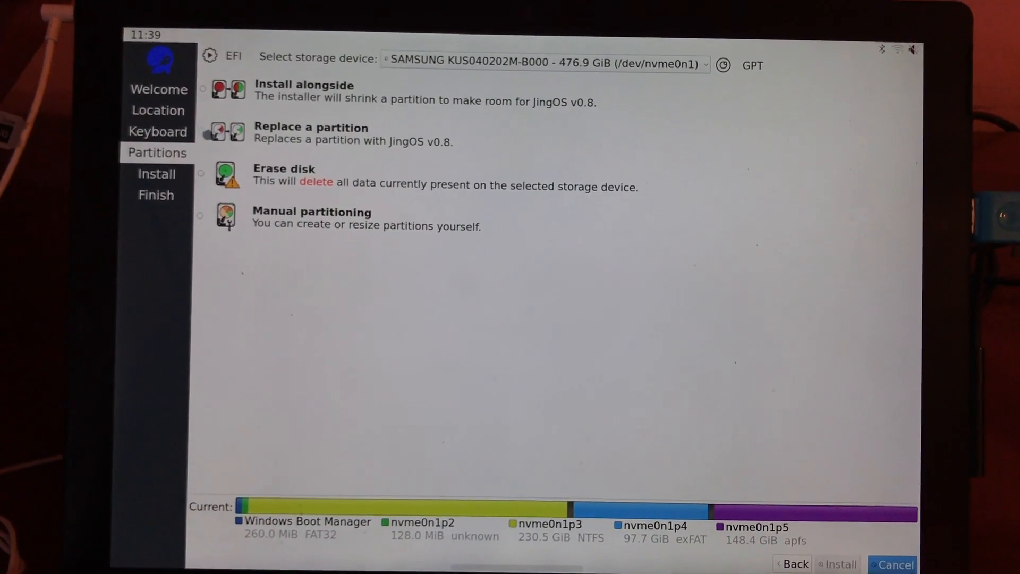
pyautogui.click(191, 131)
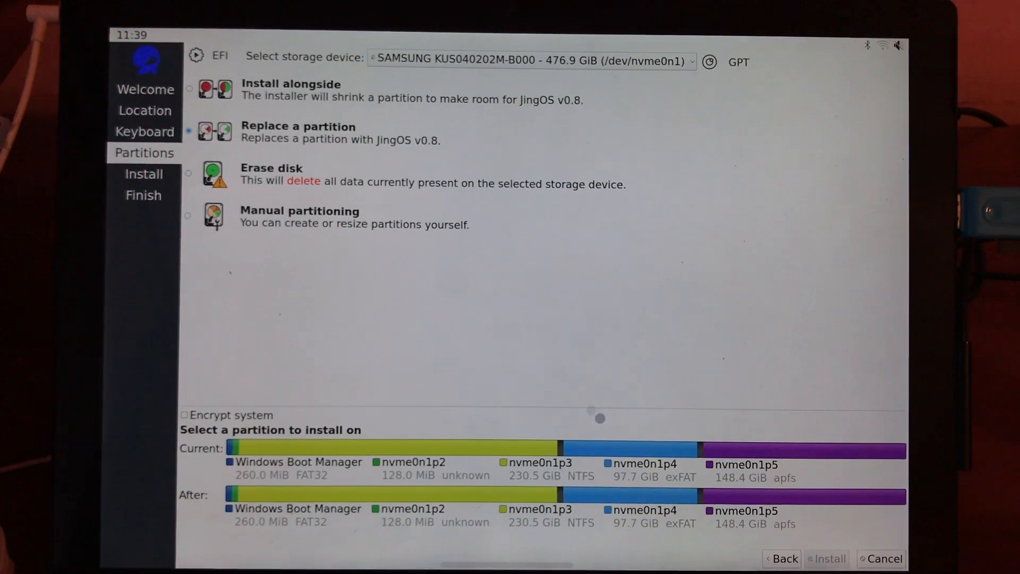
pyautogui.moveTo(623, 457)
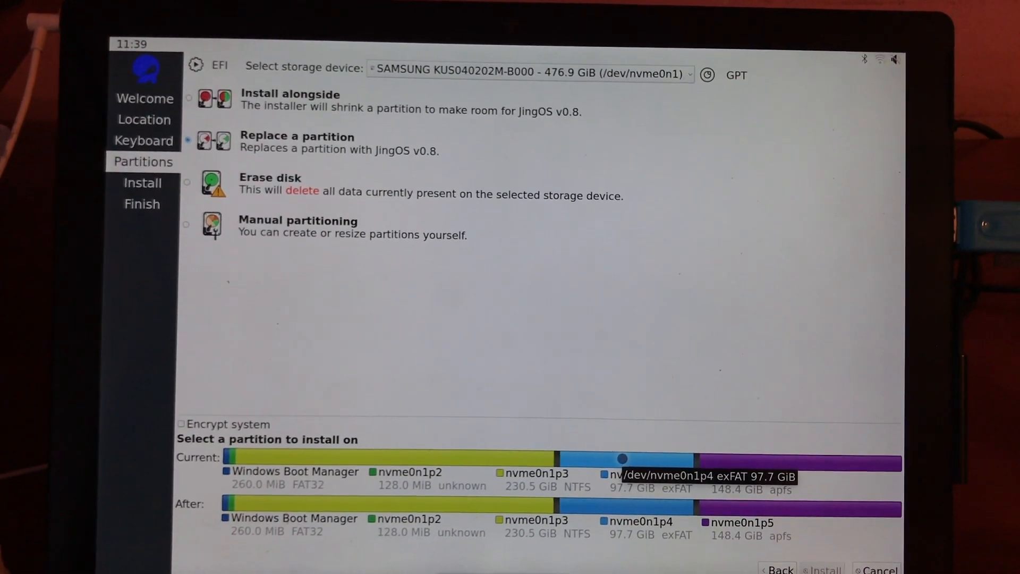
pyautogui.click(623, 472)
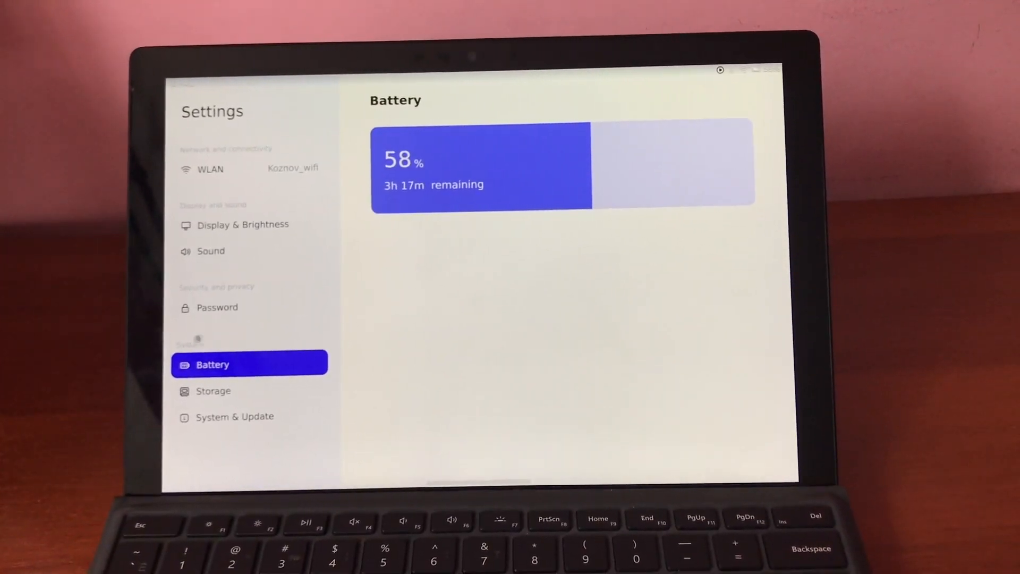
# Close the Settings Battery page to get back to the JingOS apps grid
pyautogui.click(211, 169)
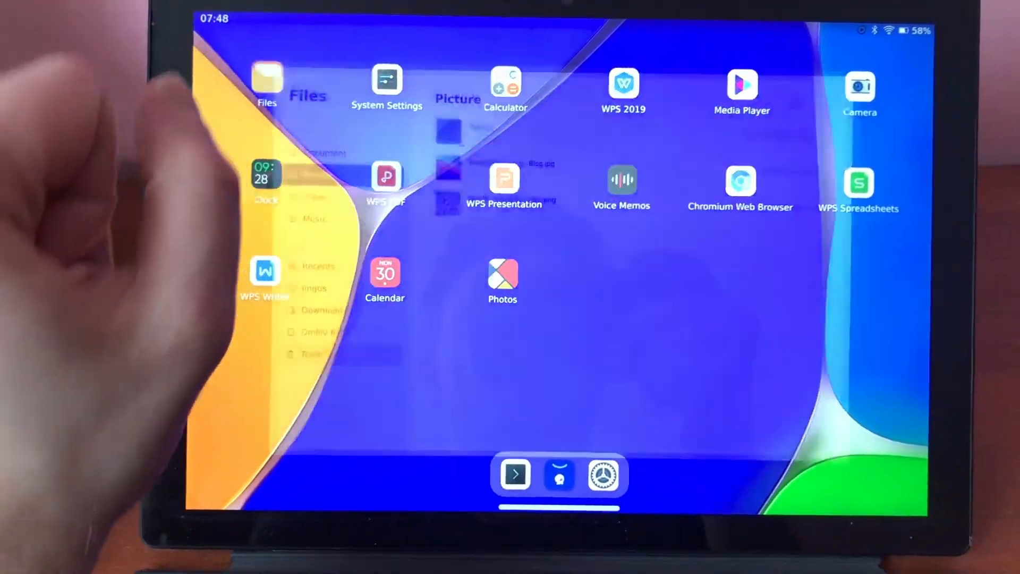
# Browse On My Pad and Picture in Files, return home, and launch Calculator
pyautogui.click(268, 77)
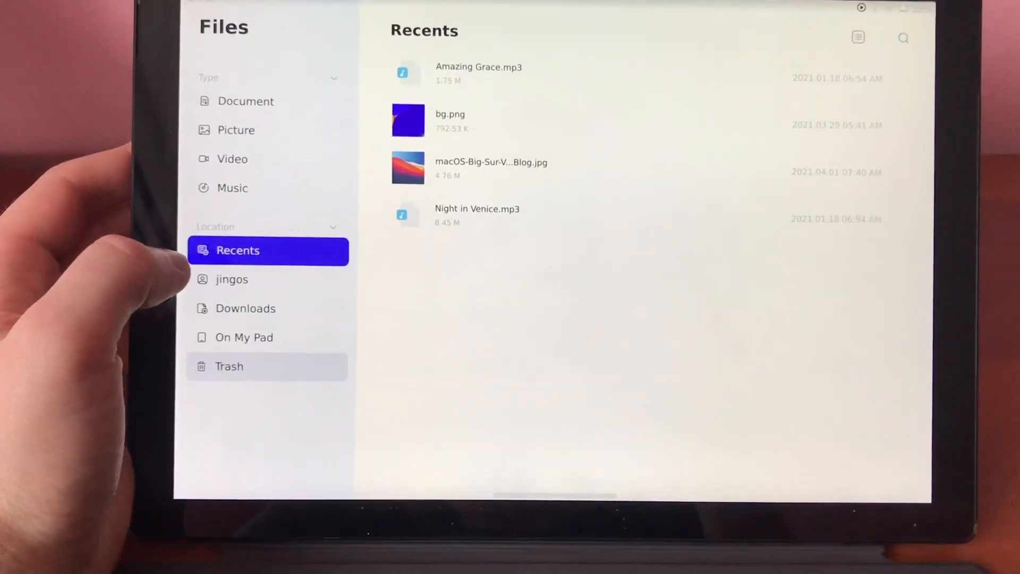
pyautogui.click(244, 338)
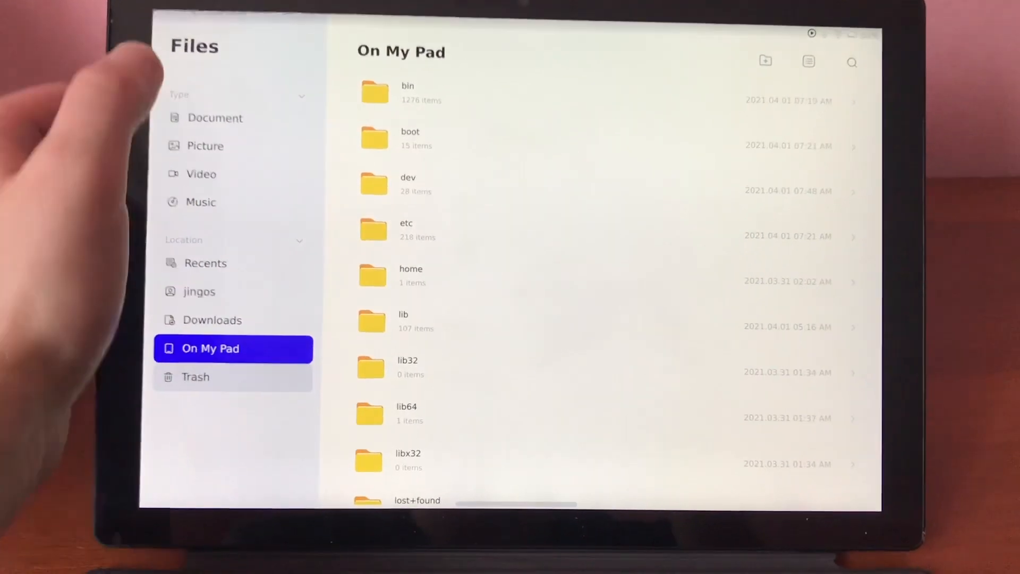
pyautogui.click(201, 174)
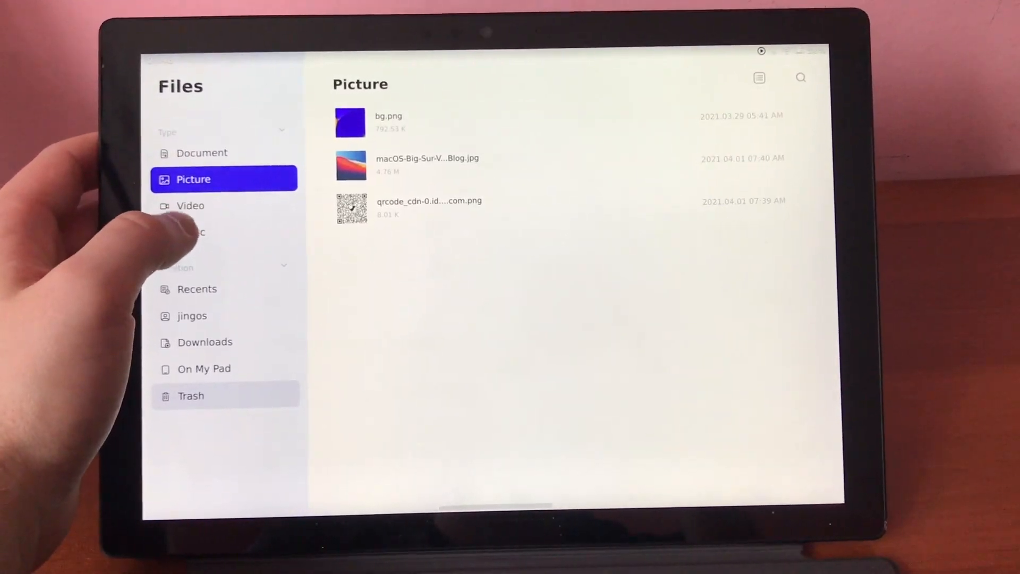
pyautogui.click(208, 282)
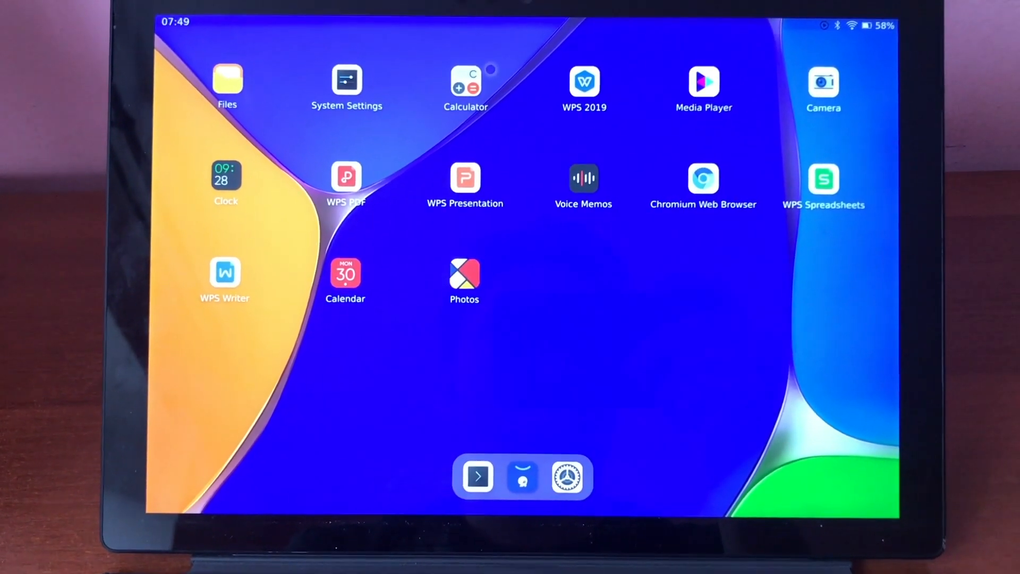
pyautogui.click(466, 84)
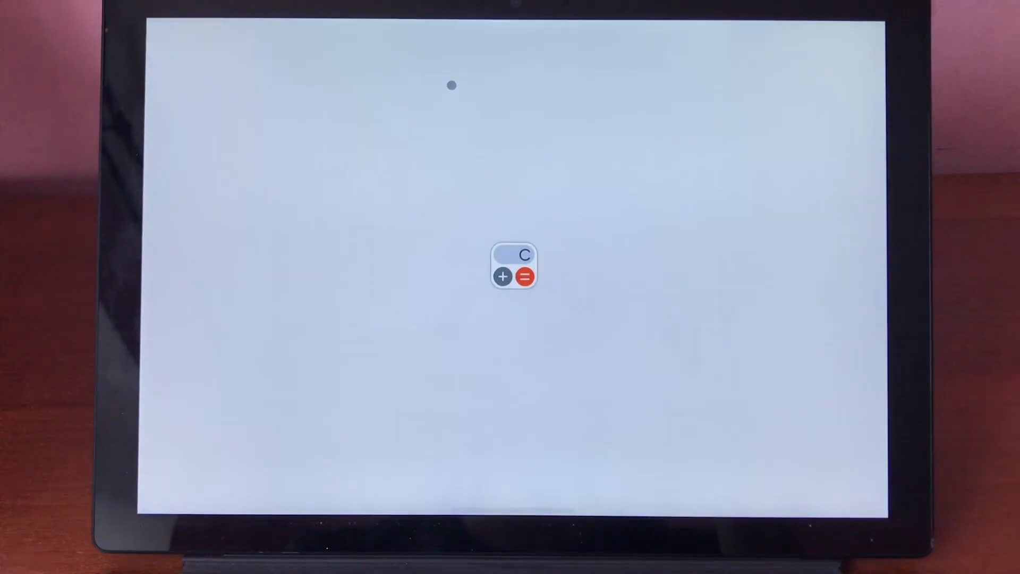